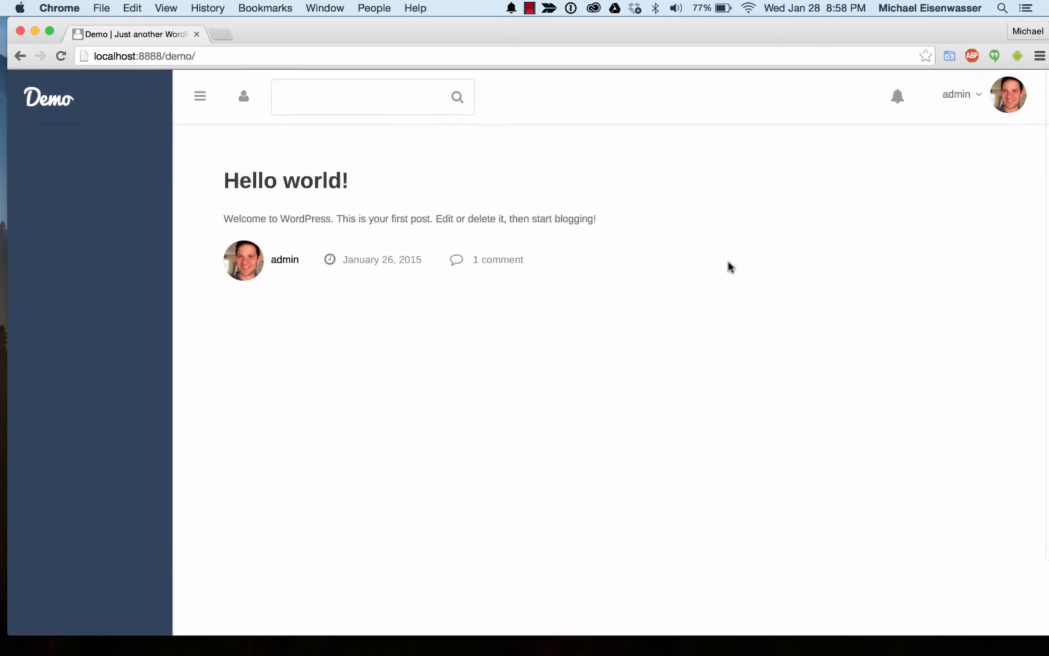
pyautogui.moveTo(775, 81)
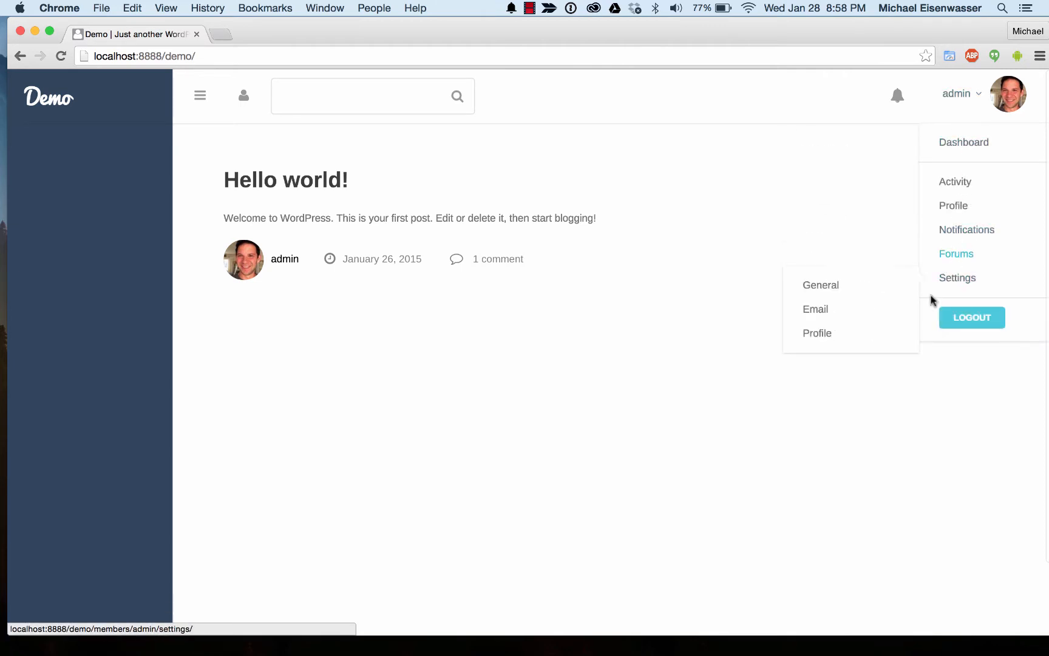
# Step: Open the Appearance > Menus editor from the WordPress dashboard
pyautogui.scroll(-3)
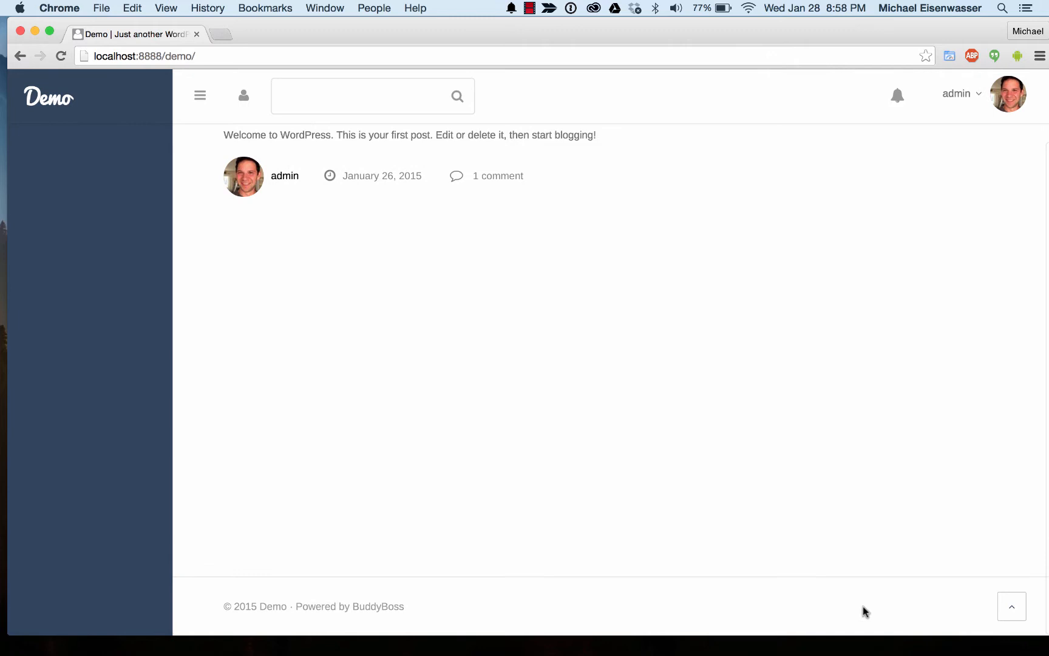
pyautogui.scroll(3)
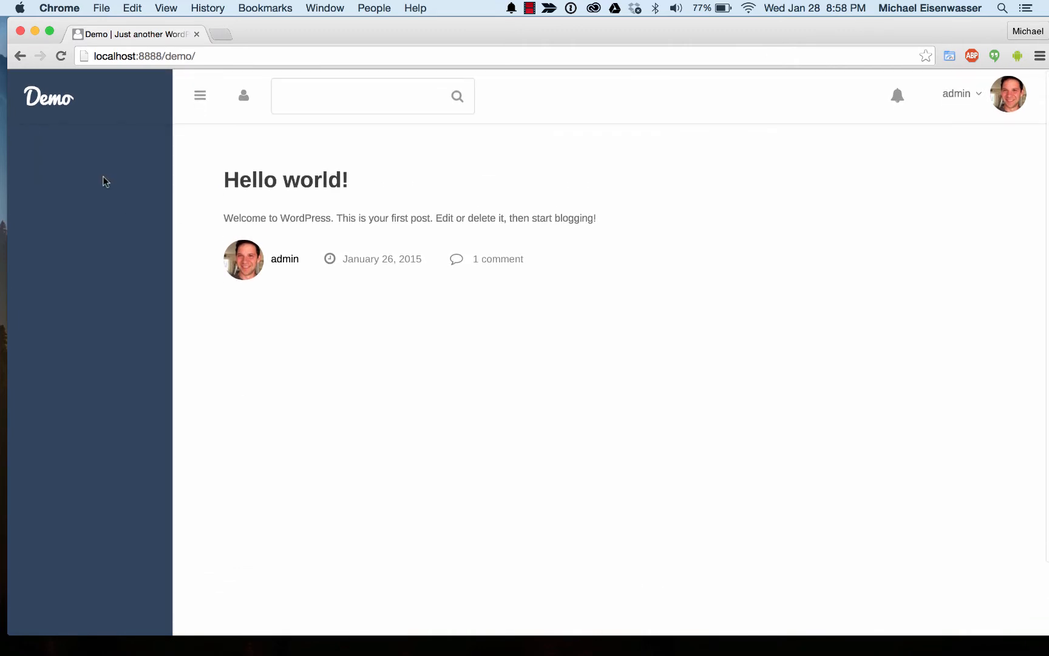
pyautogui.moveTo(54, 157)
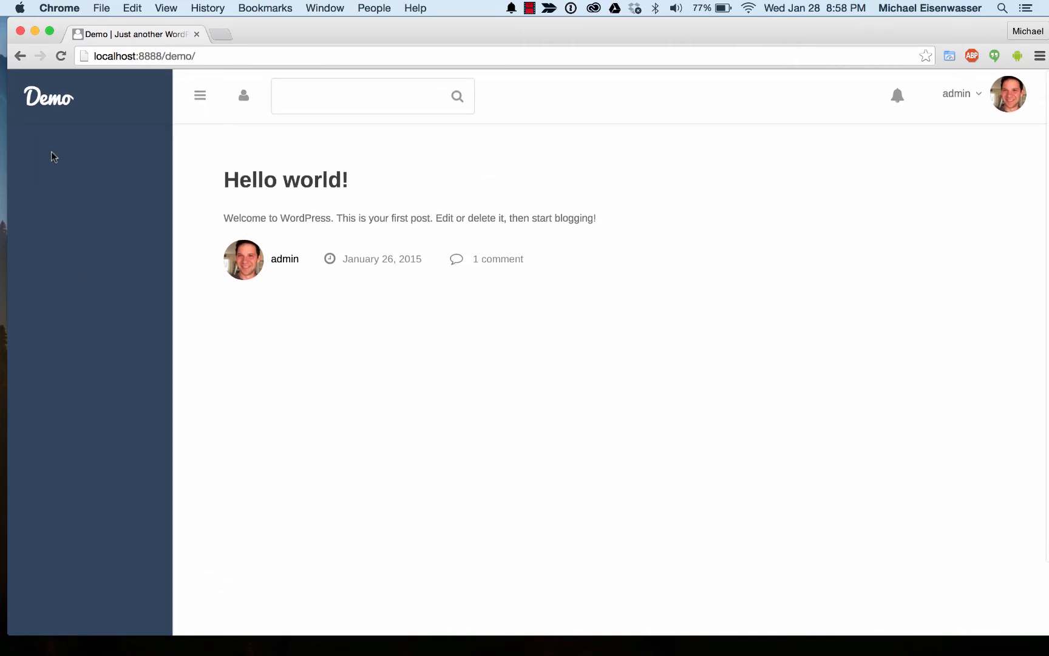
pyautogui.click(897, 95)
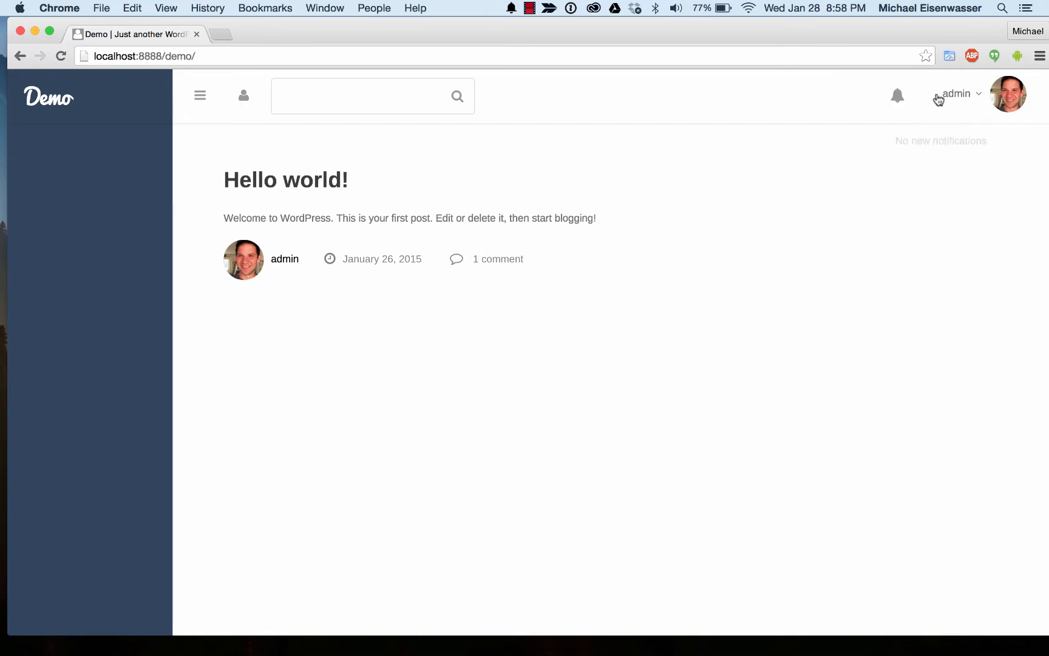
pyautogui.click(958, 93)
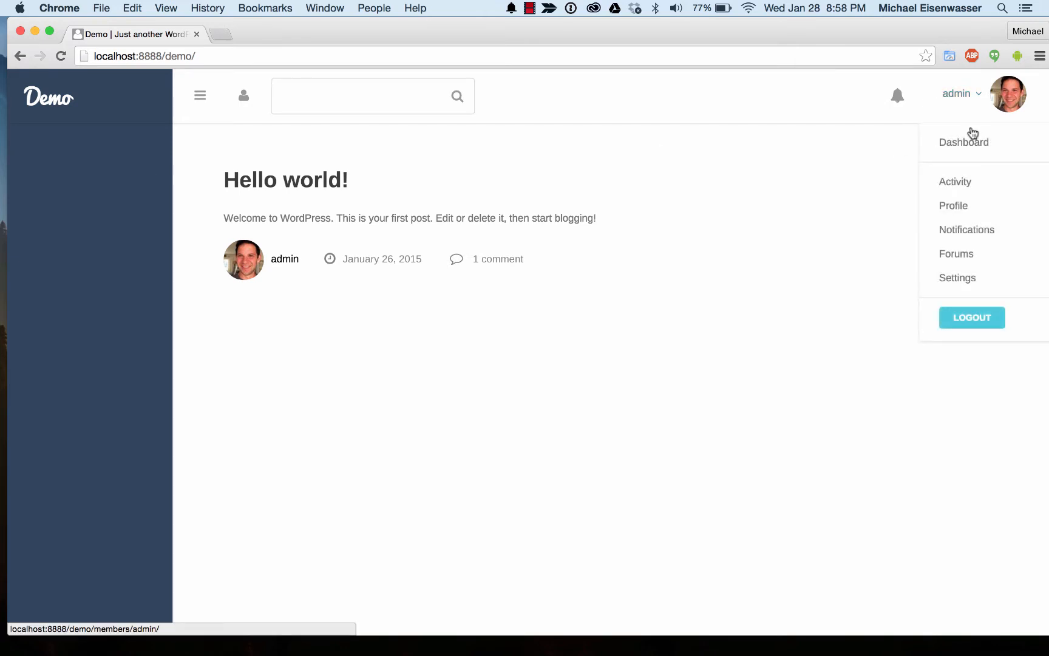
pyautogui.moveTo(963, 142)
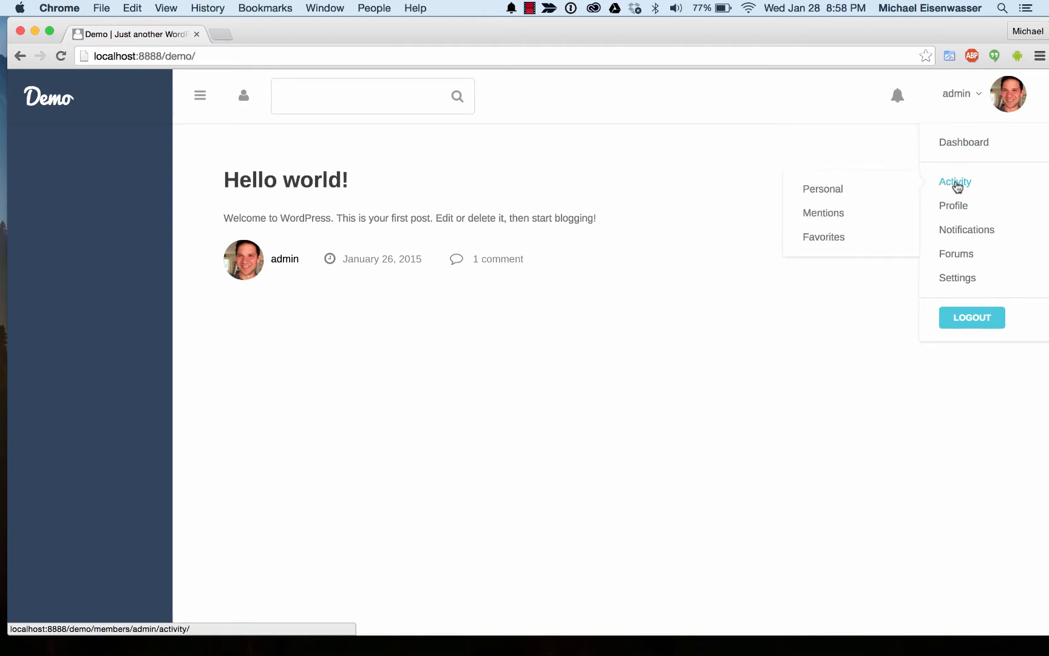
pyautogui.moveTo(966, 161)
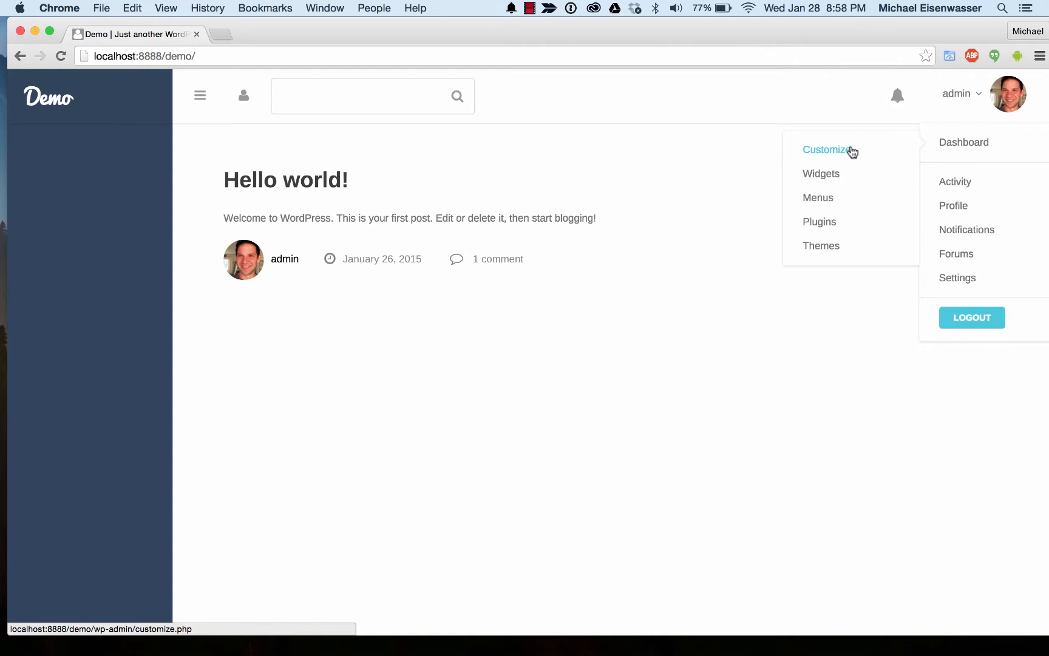
pyautogui.click(827, 150)
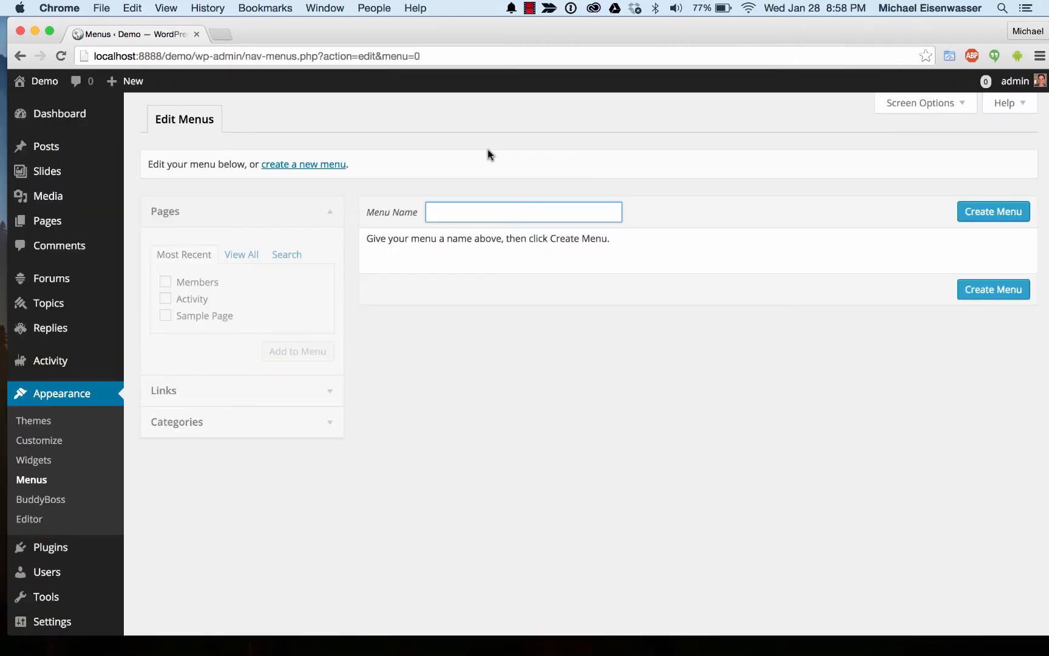
# Step: Create a menu named Titlebar, add all pages (Members, Activity, Sample Page), and save
pyautogui.write('T')
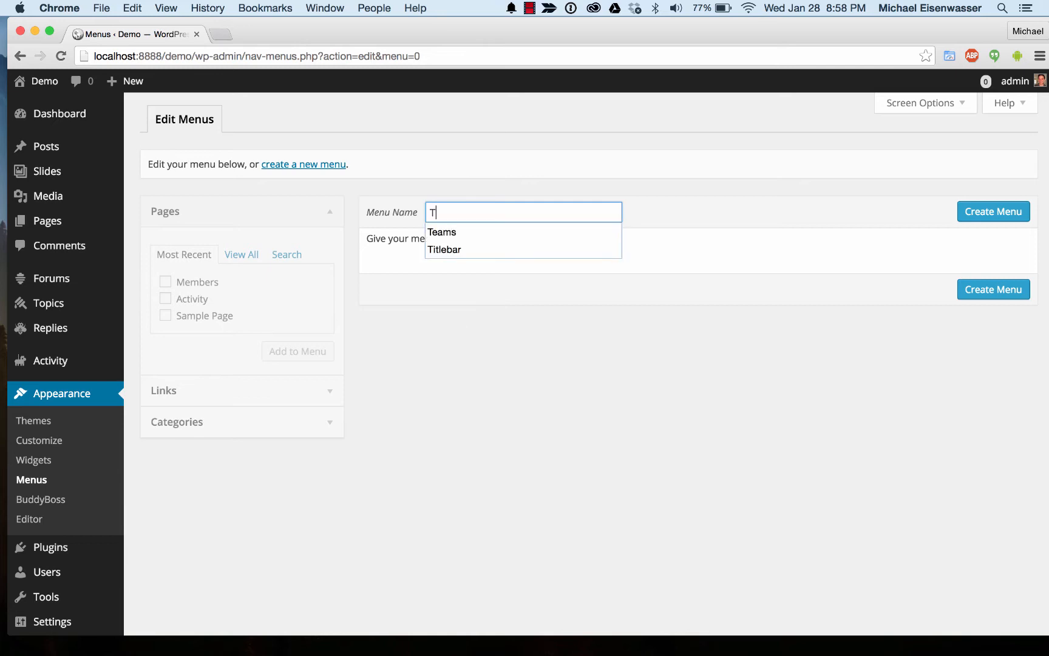
pyautogui.click(444, 249)
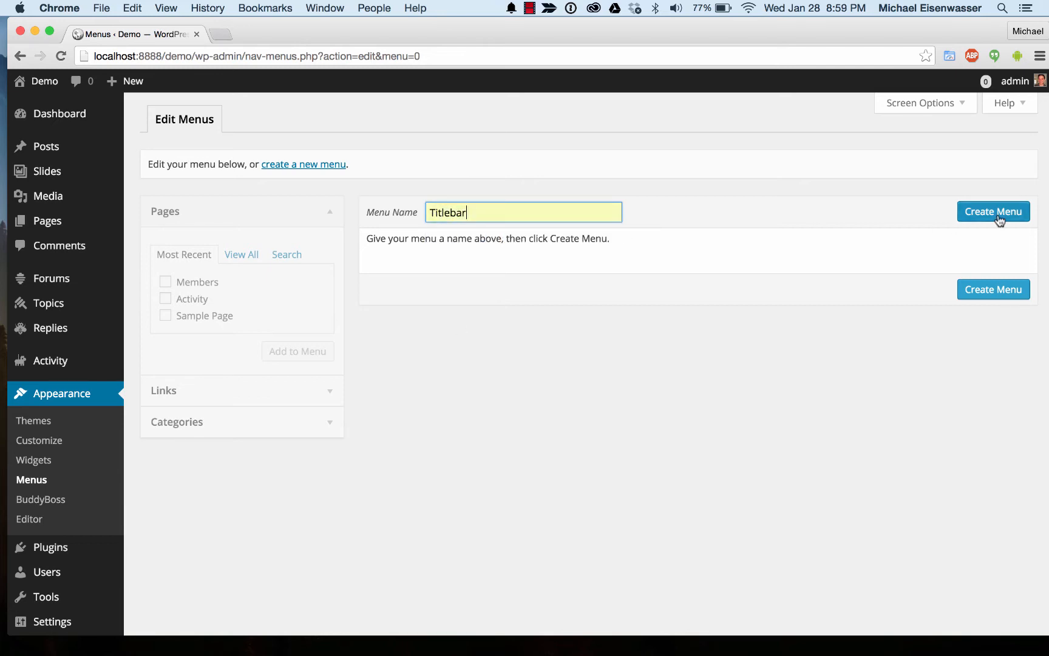
pyautogui.click(992, 211)
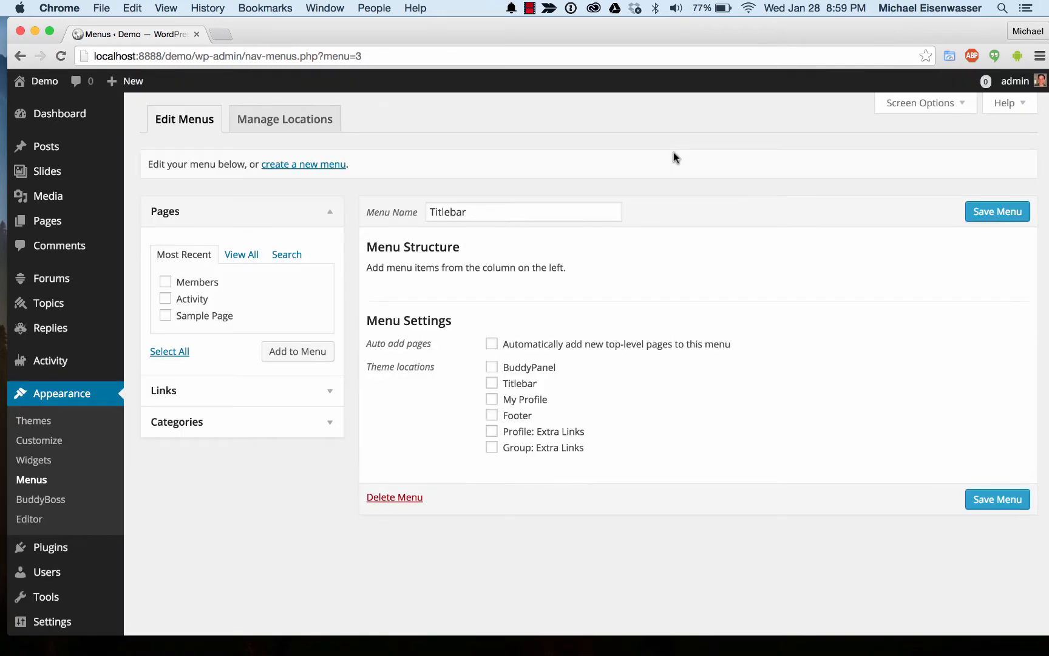
pyautogui.moveTo(164, 284)
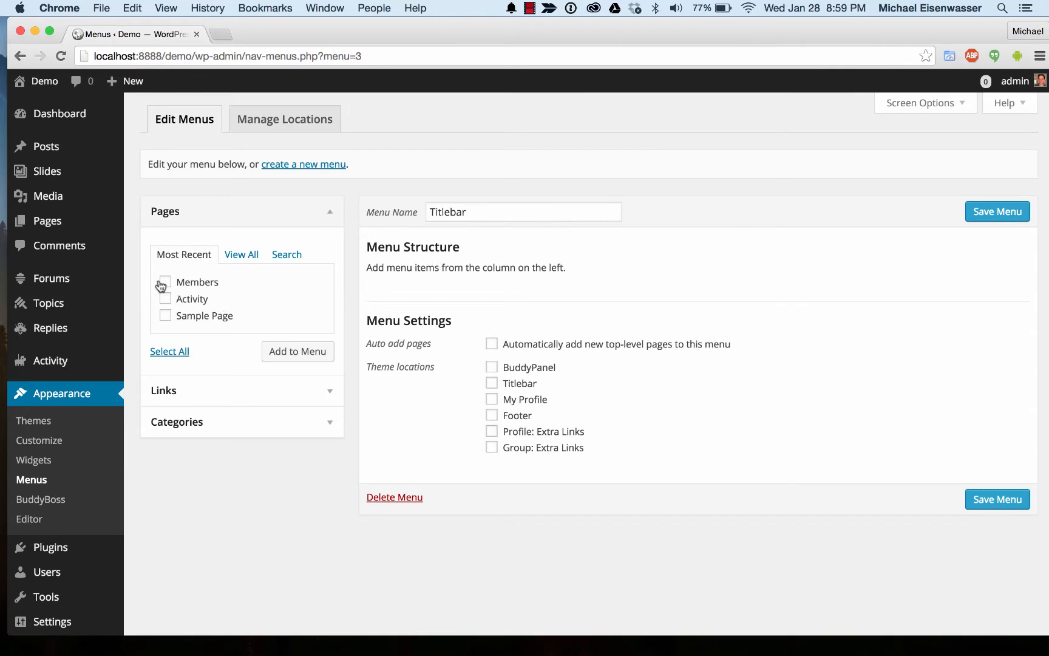
pyautogui.click(169, 352)
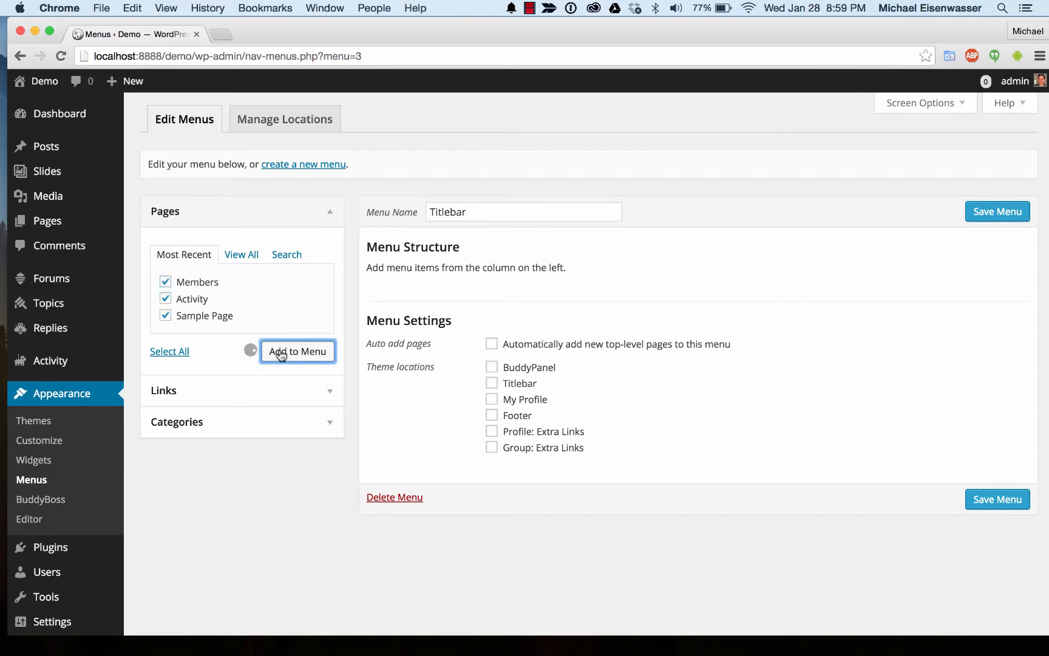
pyautogui.click(297, 352)
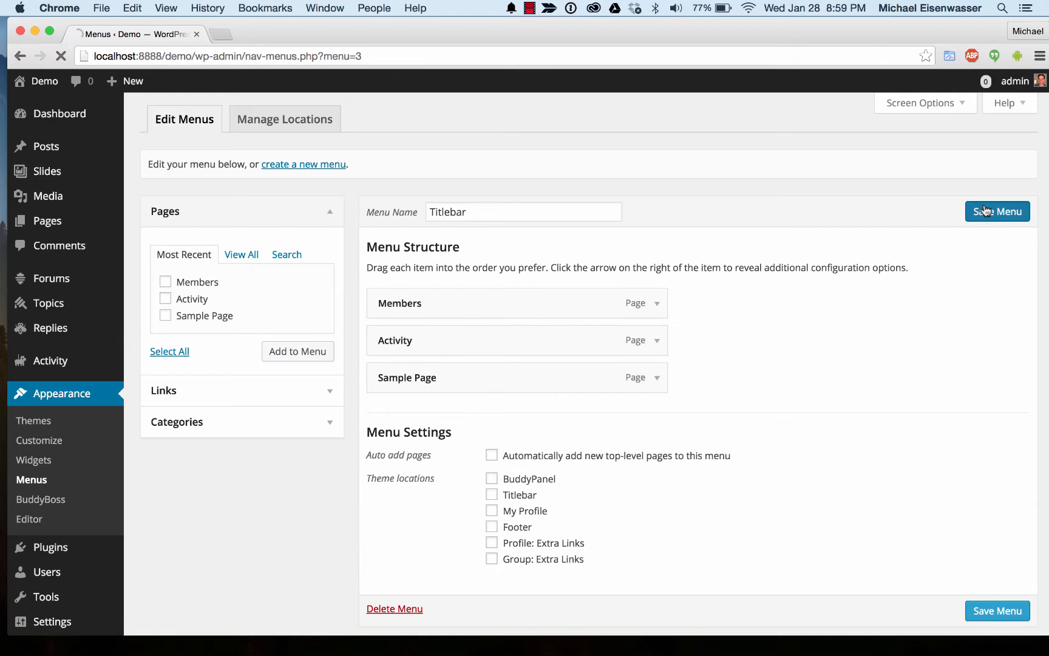
pyautogui.click(997, 211)
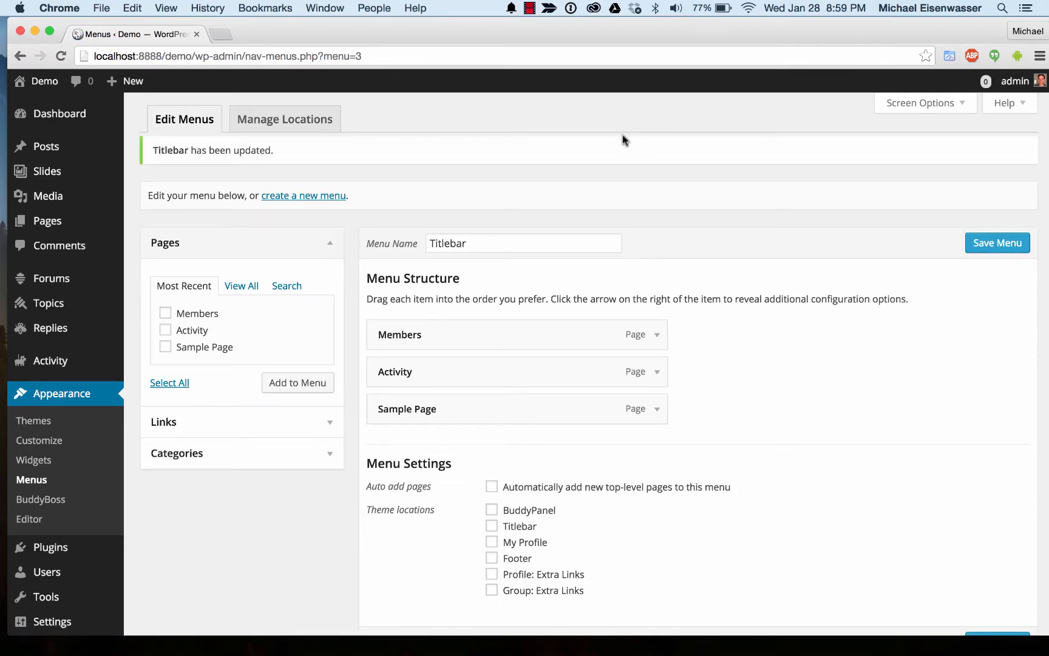
# Step: Assign the Titlebar menu to the Titlebar theme location under Manage Locations and save
pyautogui.click(284, 118)
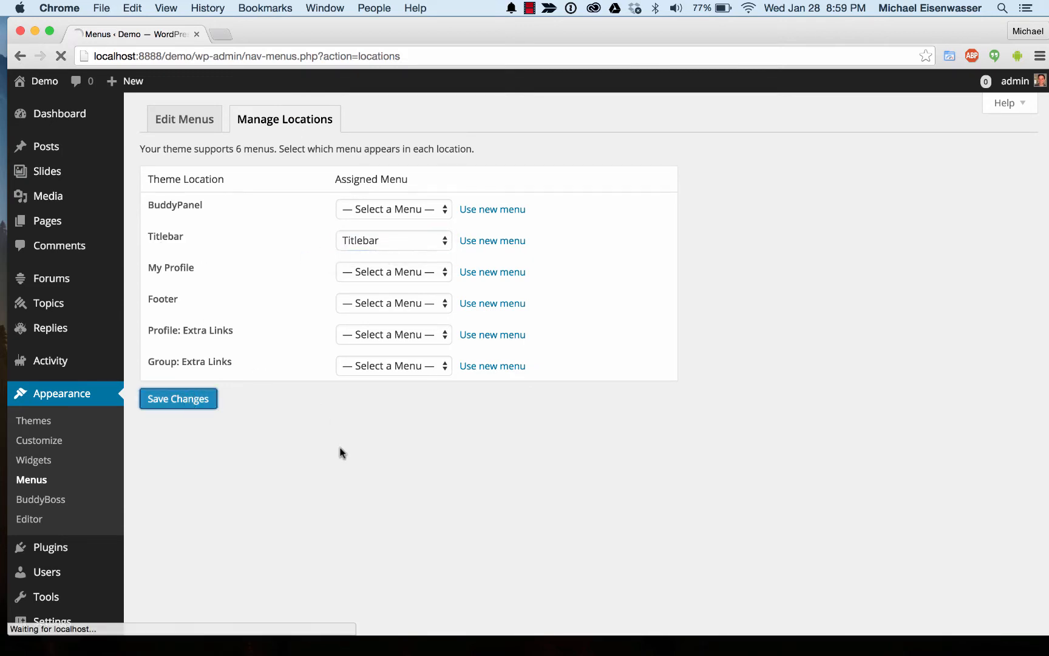
pyautogui.click(178, 398)
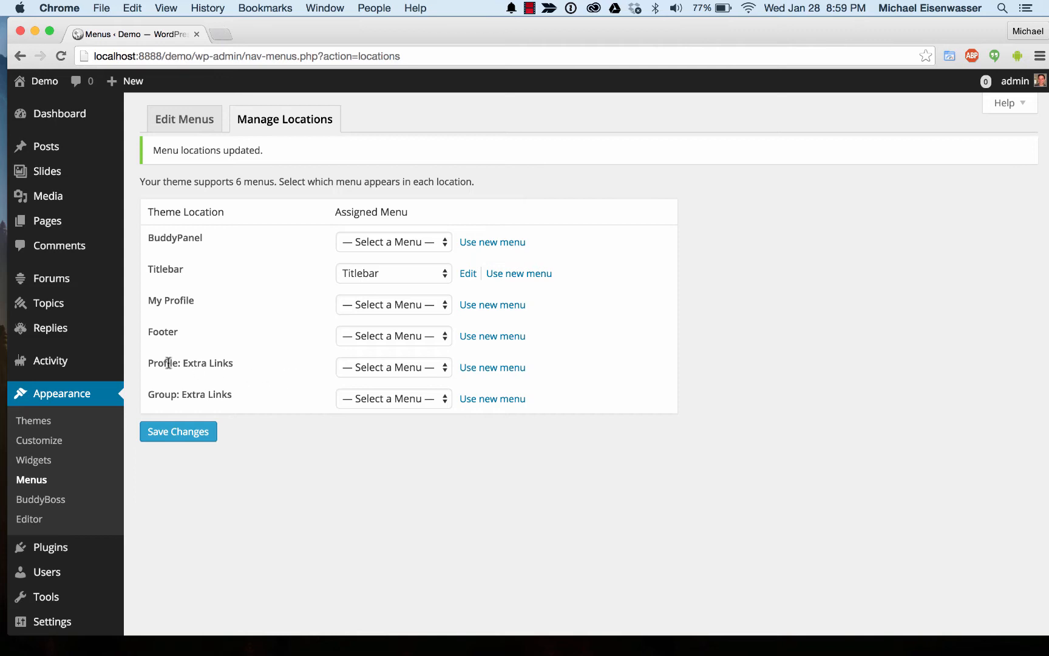
pyautogui.moveTo(263, 363)
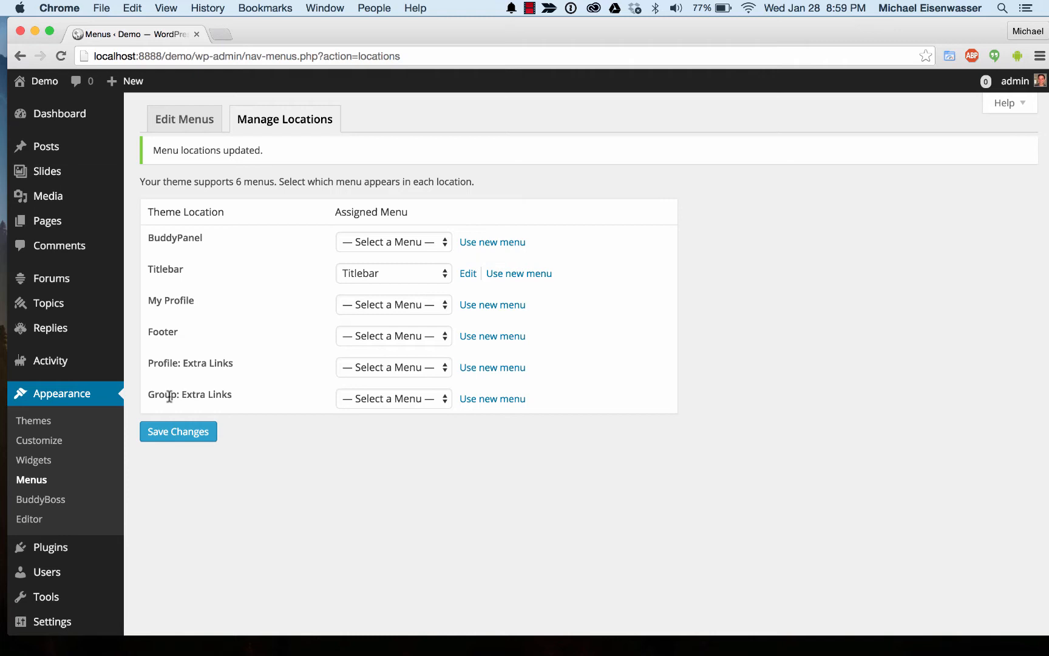
pyautogui.moveTo(184, 260)
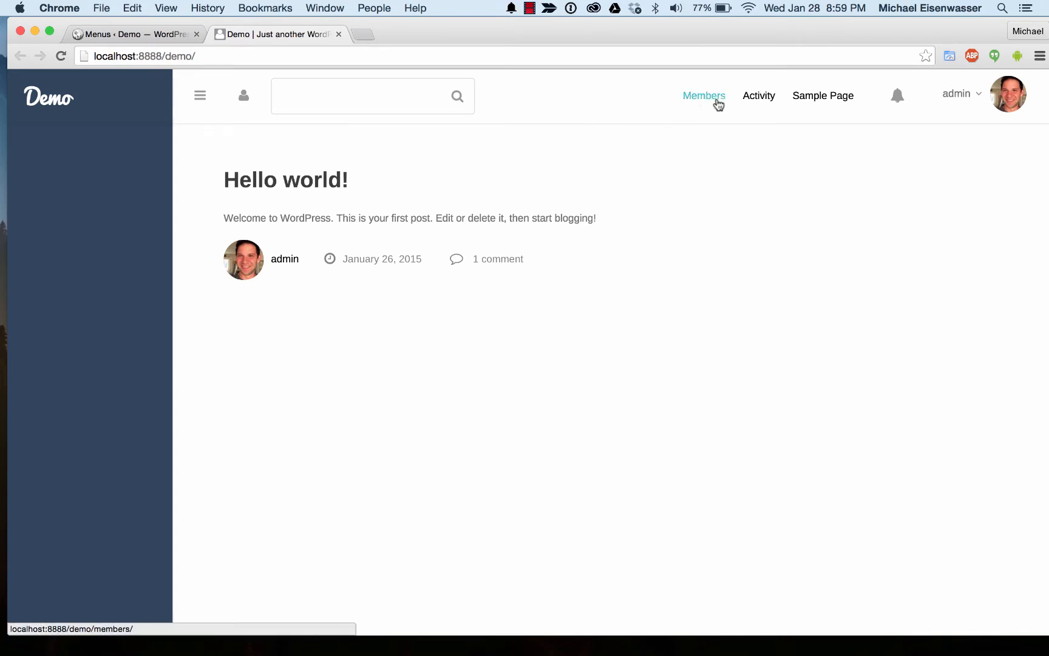
# Step: Preview the title bar's Members, Activity and Sample Page links narrower, then return to Menus
pyautogui.click(959, 93)
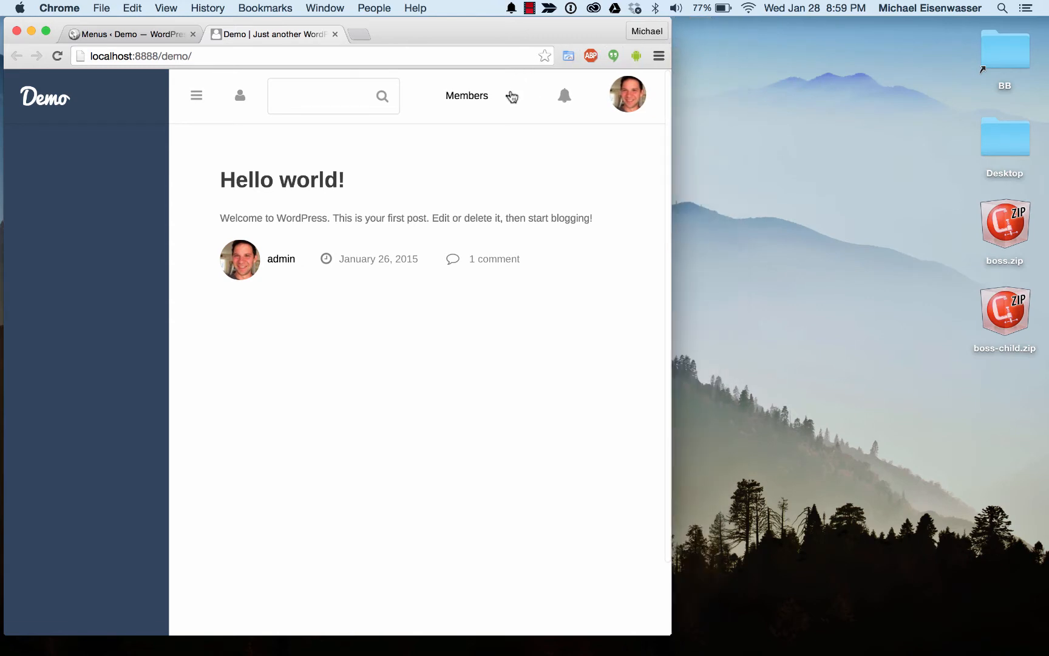
pyautogui.click(509, 95)
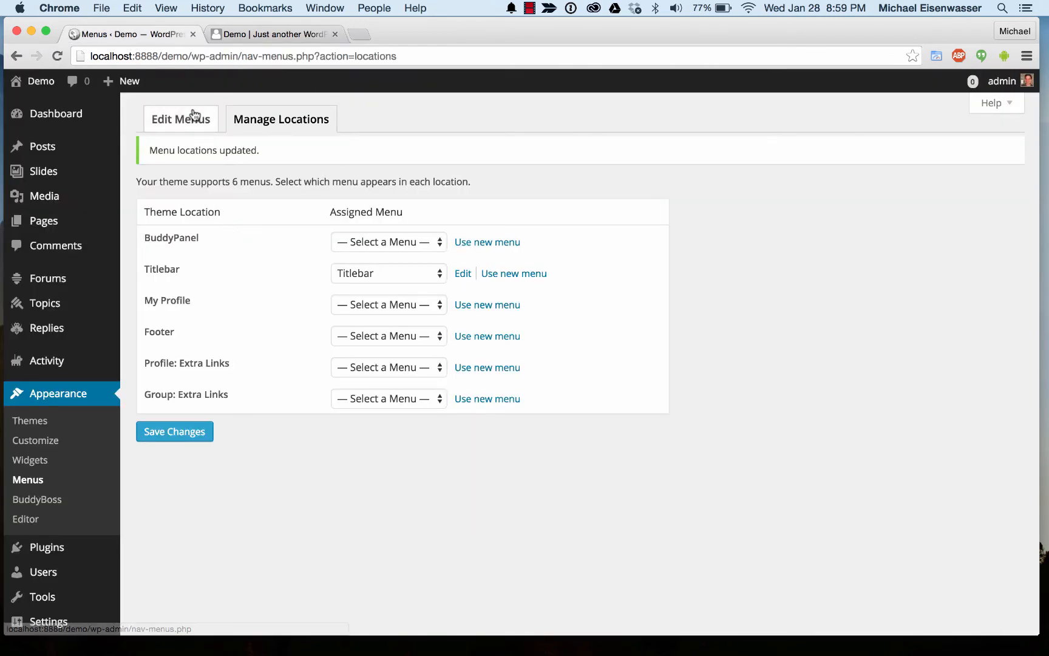
# Step: Create a new menu named BuddyPanel and select all pages to add
pyautogui.click(180, 119)
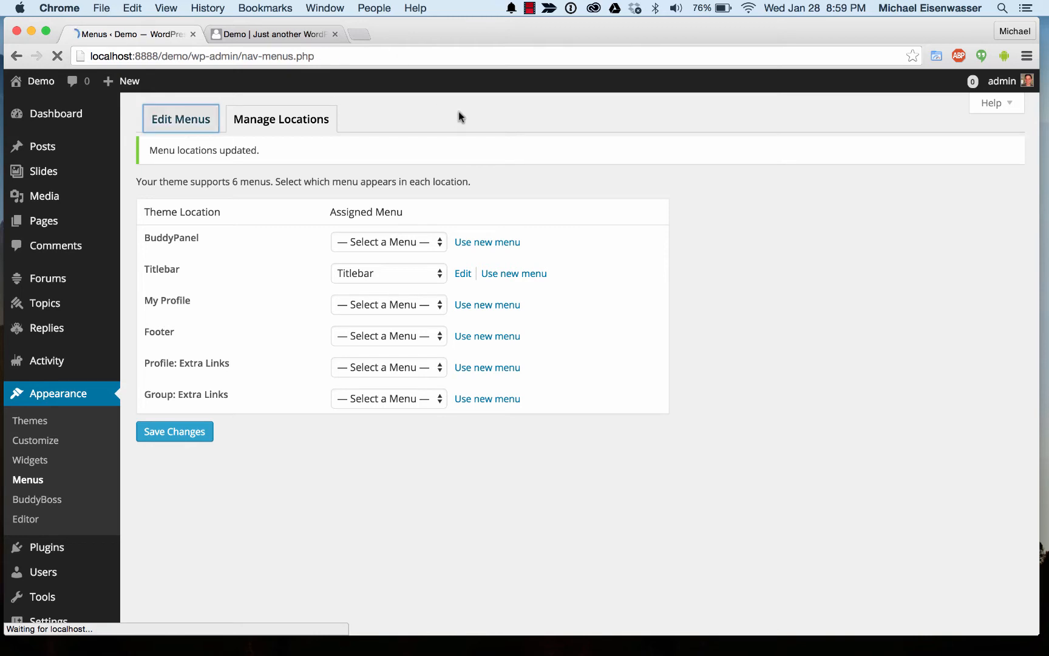
pyautogui.click(462, 273)
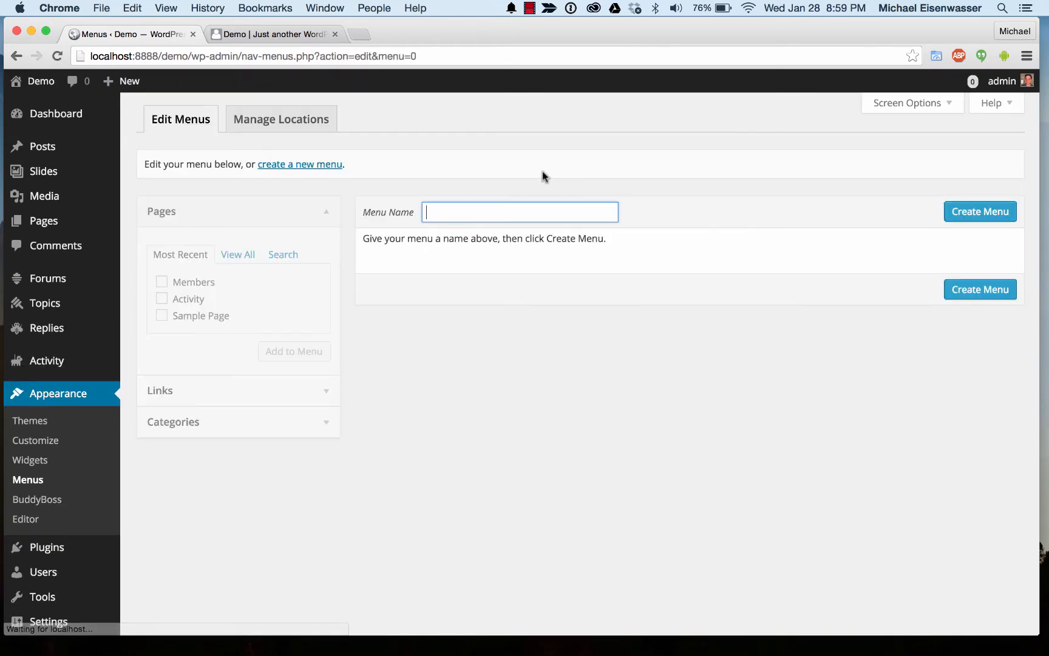
pyautogui.write('BuddyPanel')
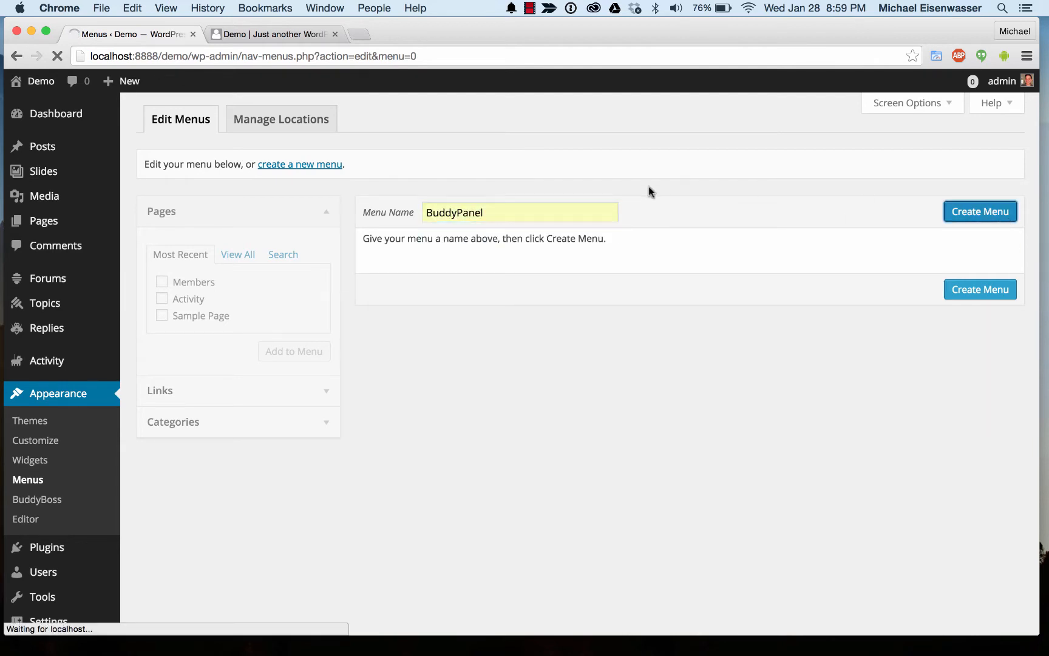
pyautogui.click(979, 211)
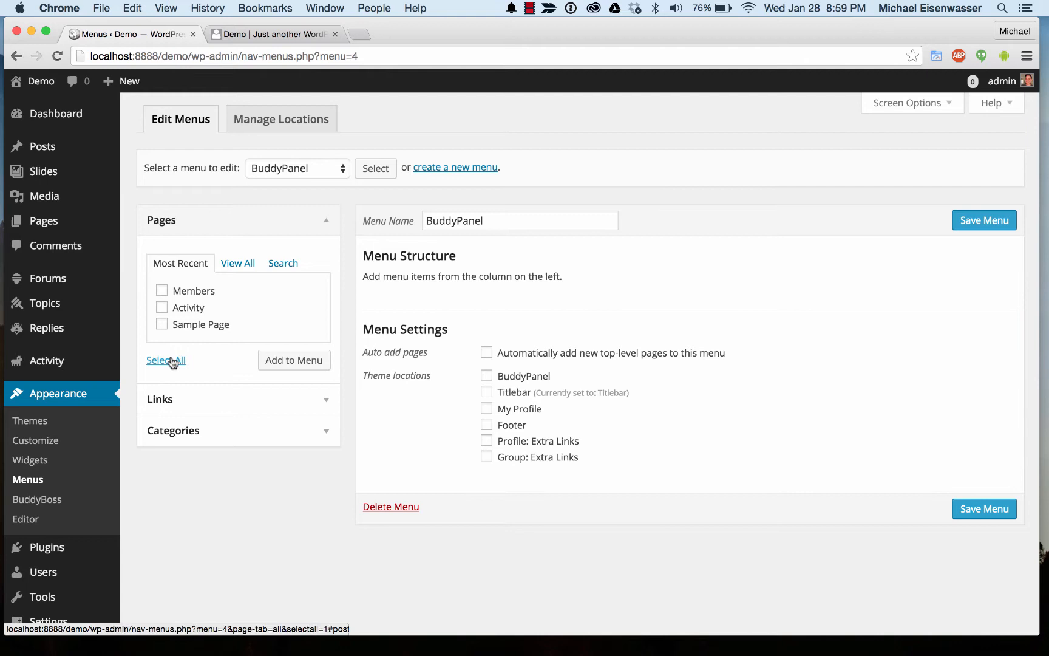
pyautogui.click(294, 360)
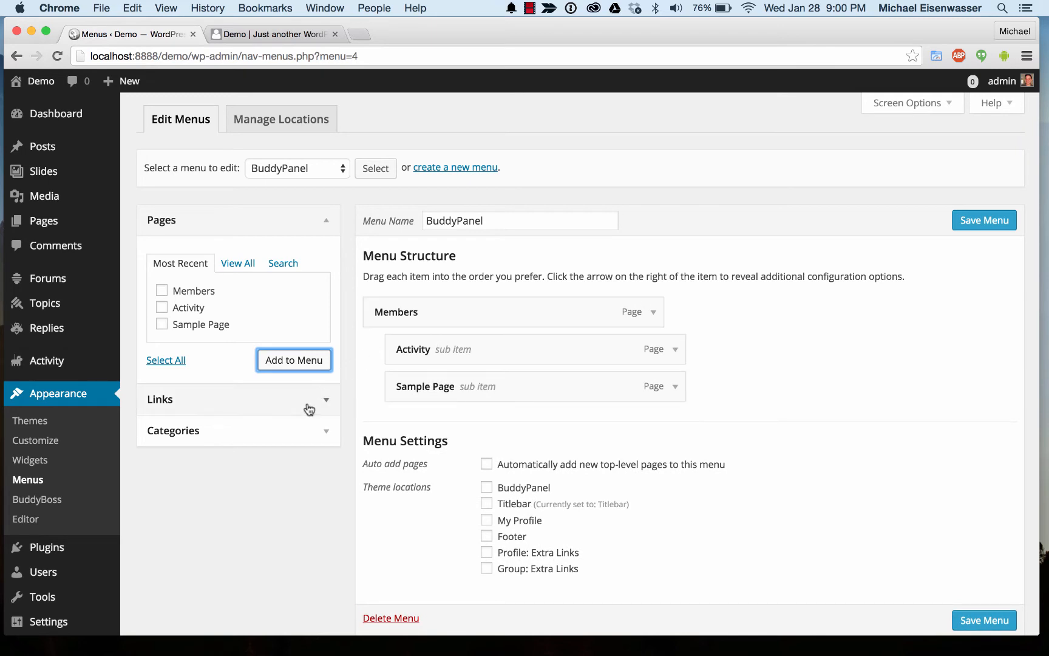
pyautogui.moveTo(914, 107)
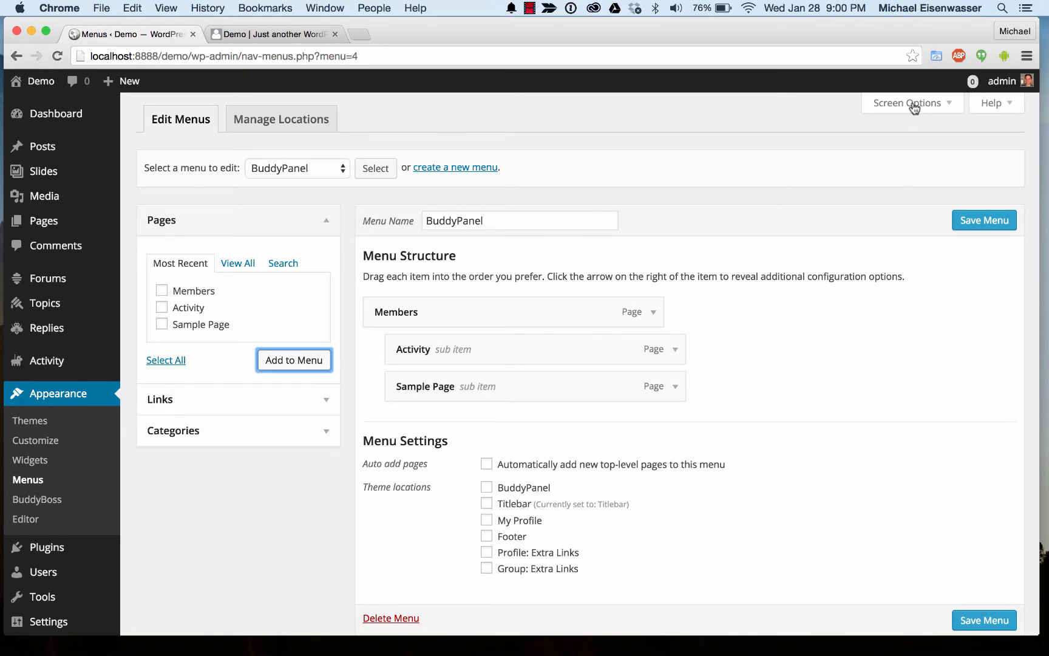
# Step: Show the BuddyPress panel via Screen Options and add its logged-in links, Activity through Log Out
pyautogui.click(910, 102)
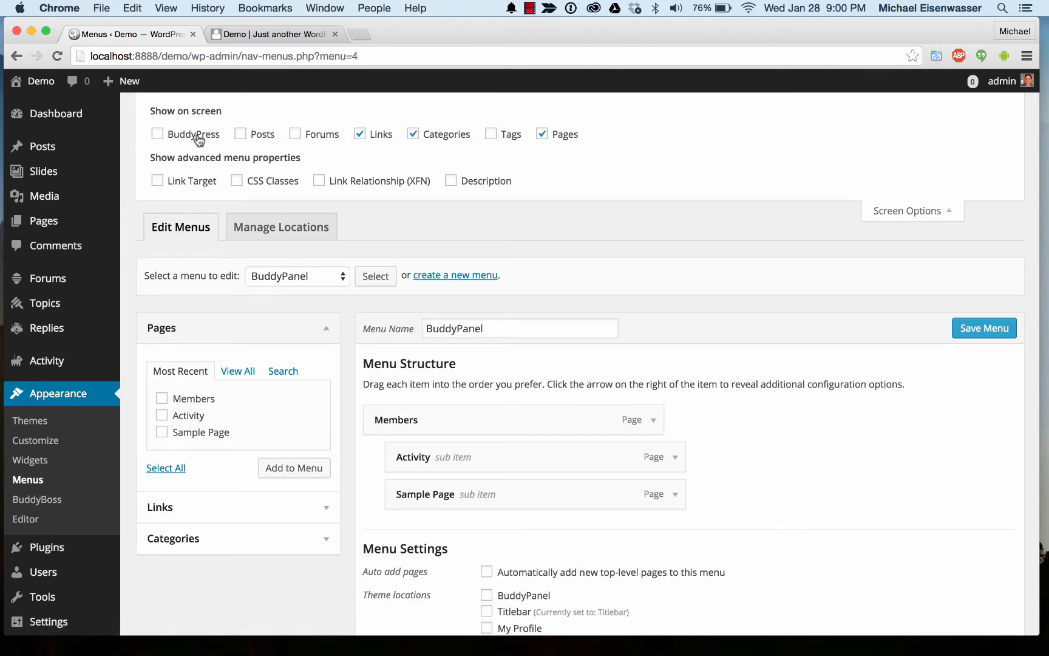
pyautogui.click(157, 134)
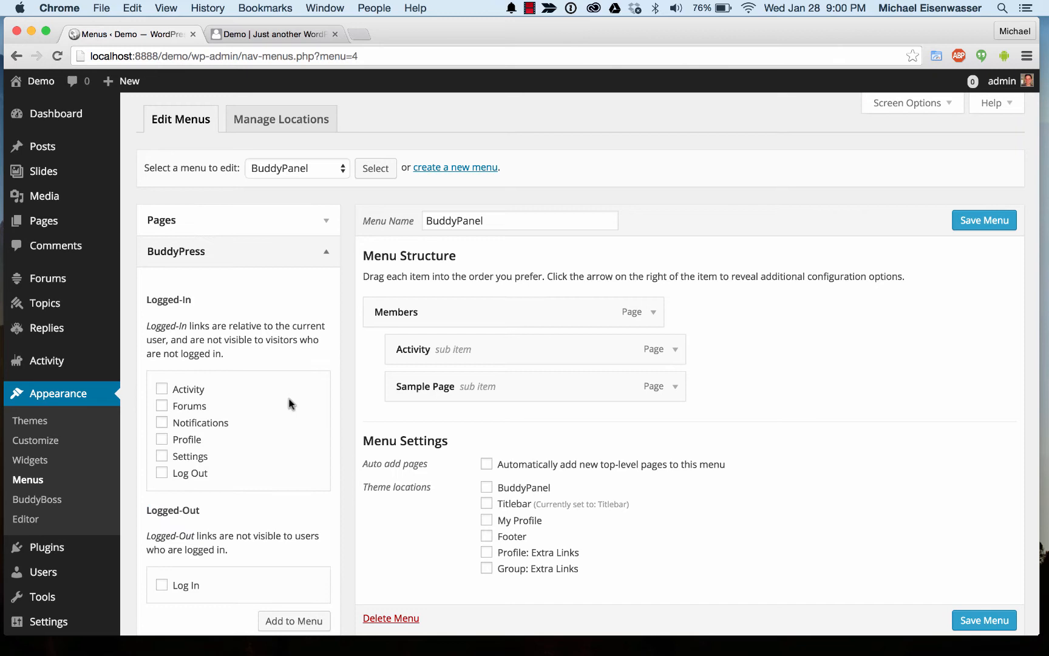
pyautogui.moveTo(207, 408)
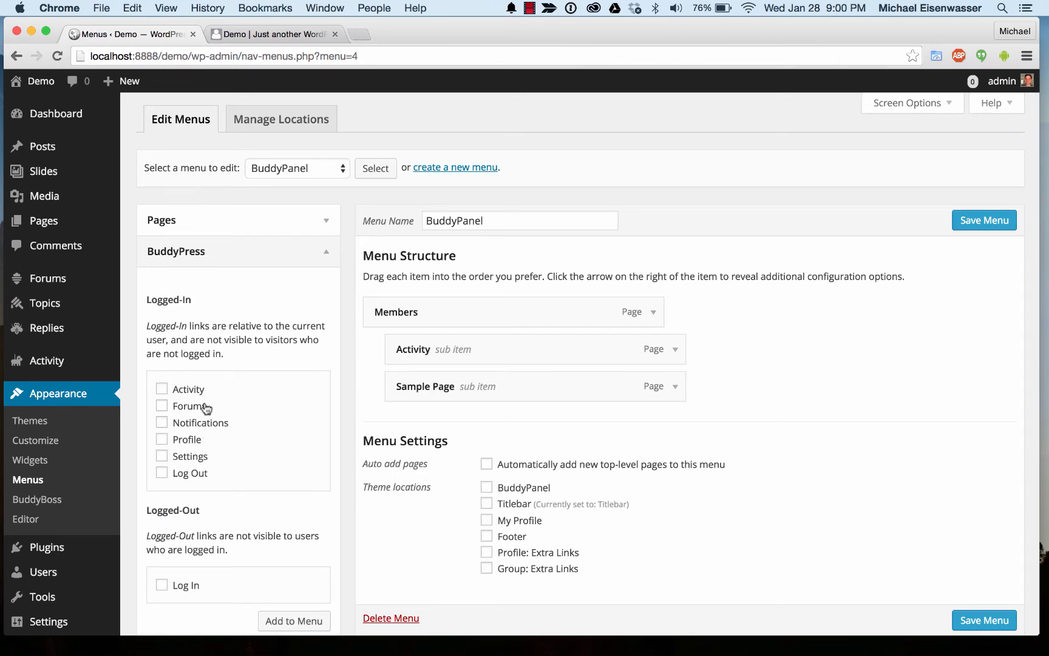
pyautogui.scroll(-3)
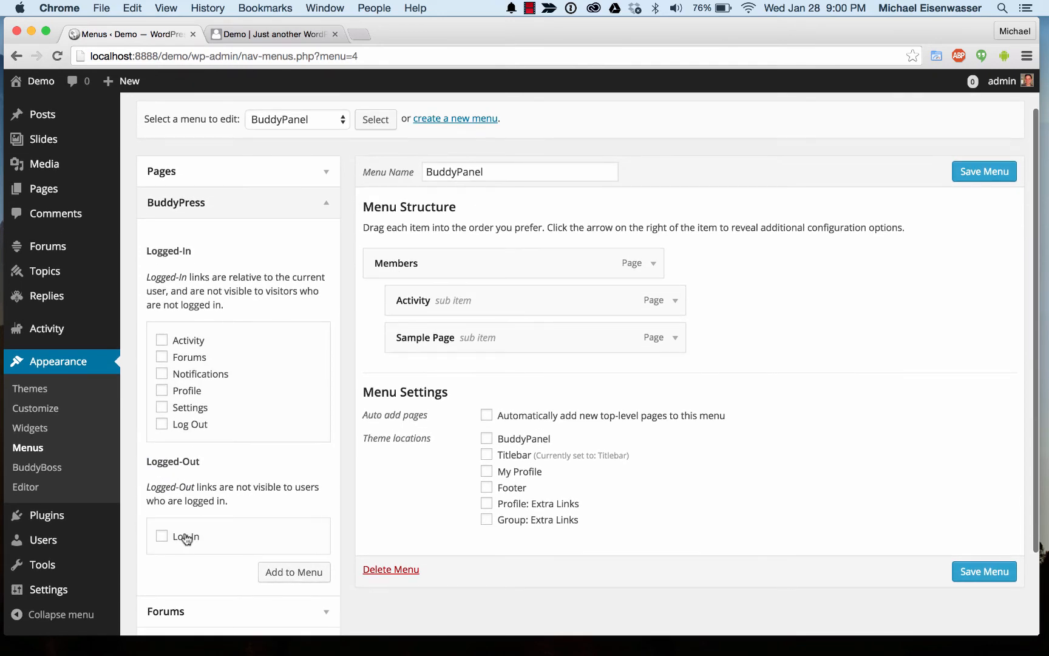
pyautogui.click(161, 340)
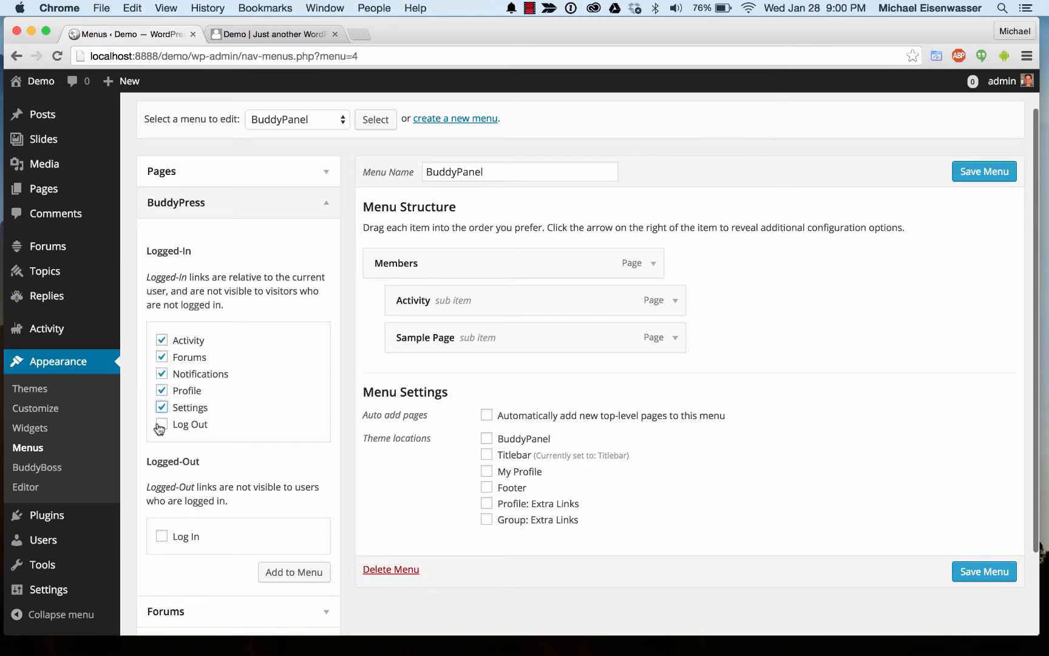
pyautogui.scroll(-3)
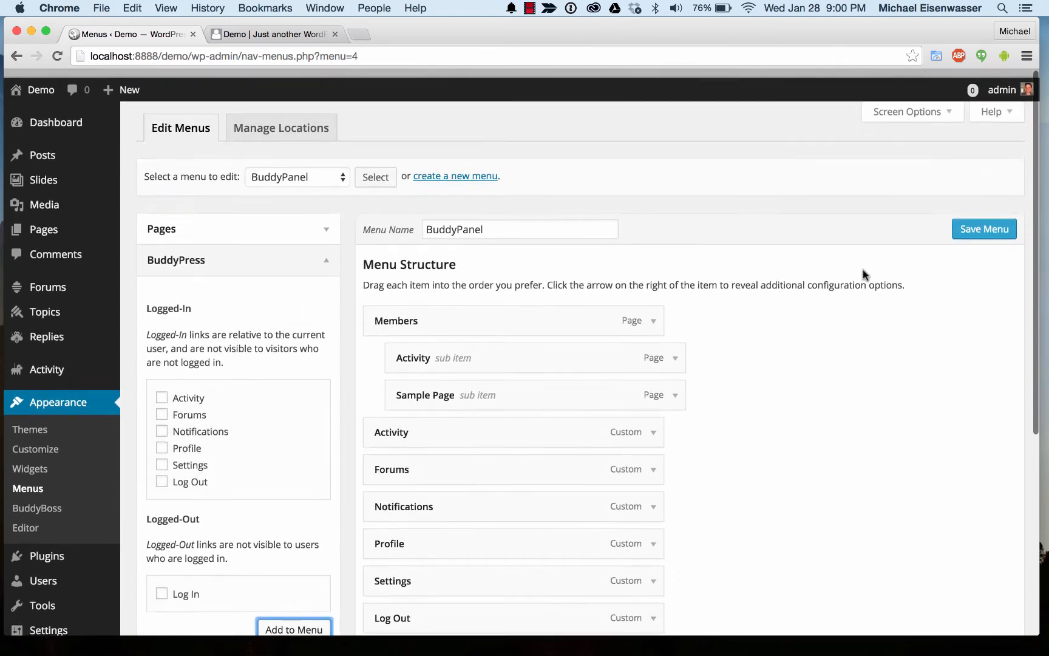
# Step: Save the BuddyPanel menu and open the Manage Locations settings
pyautogui.click(984, 229)
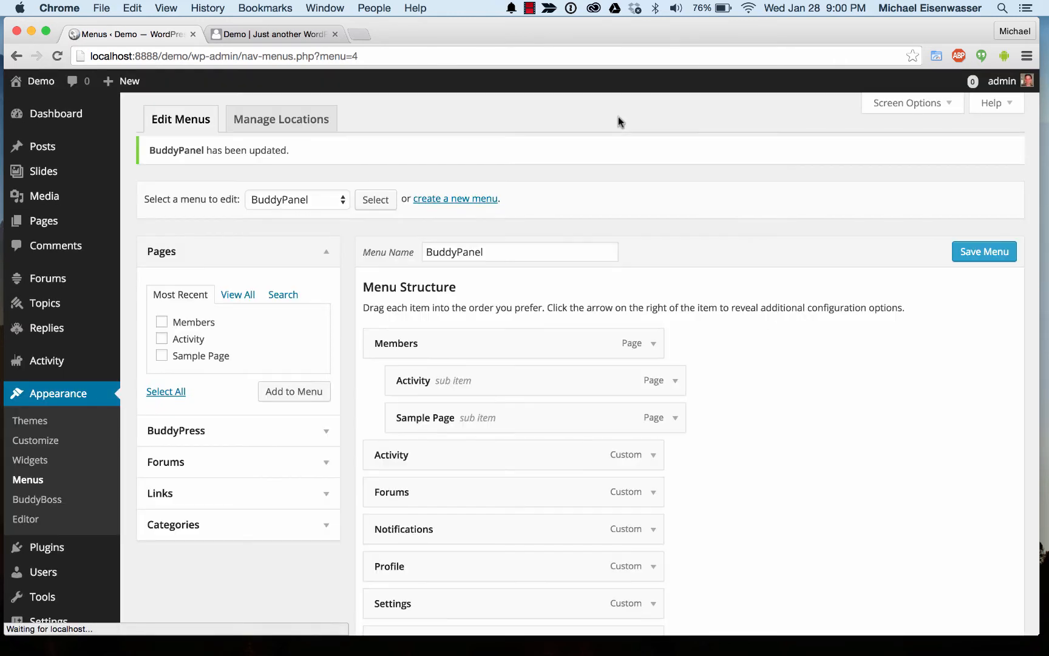
pyautogui.click(281, 118)
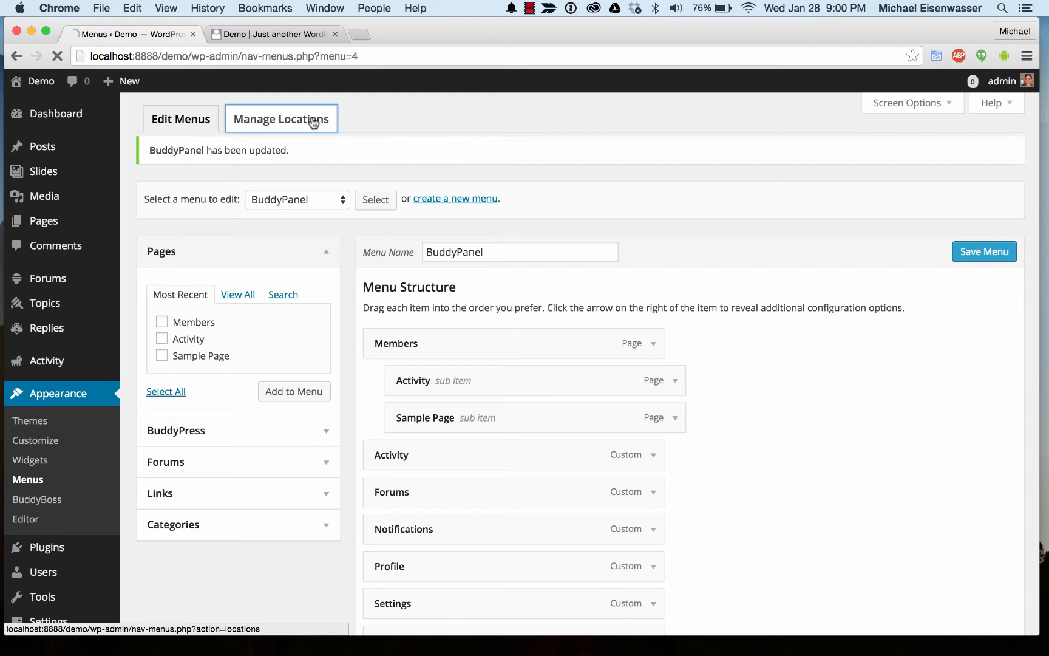
pyautogui.click(280, 118)
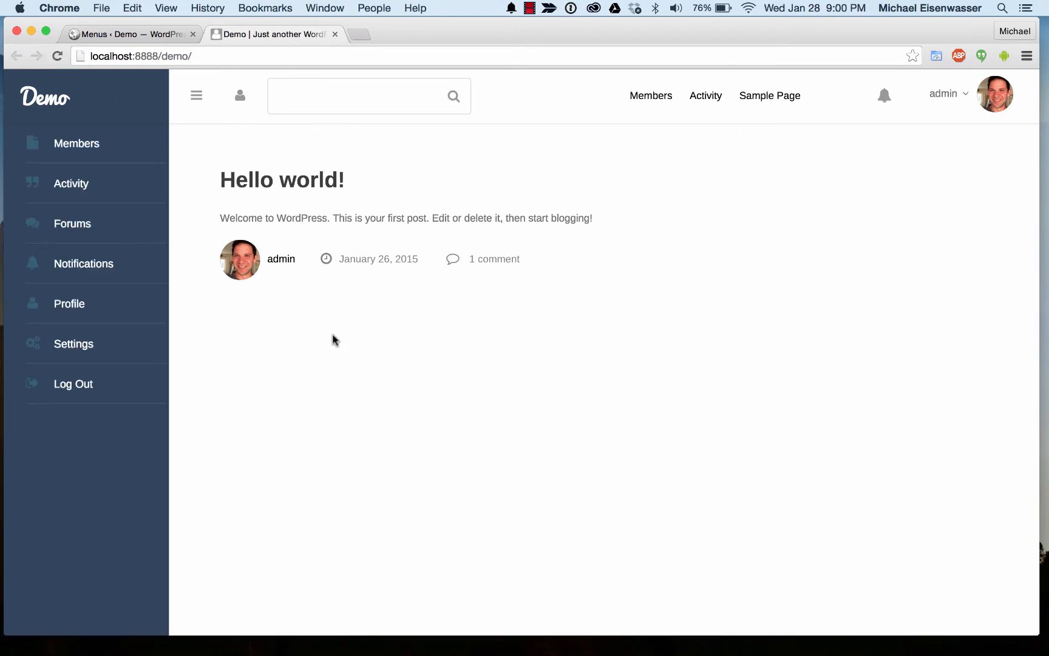
pyautogui.moveTo(77, 143)
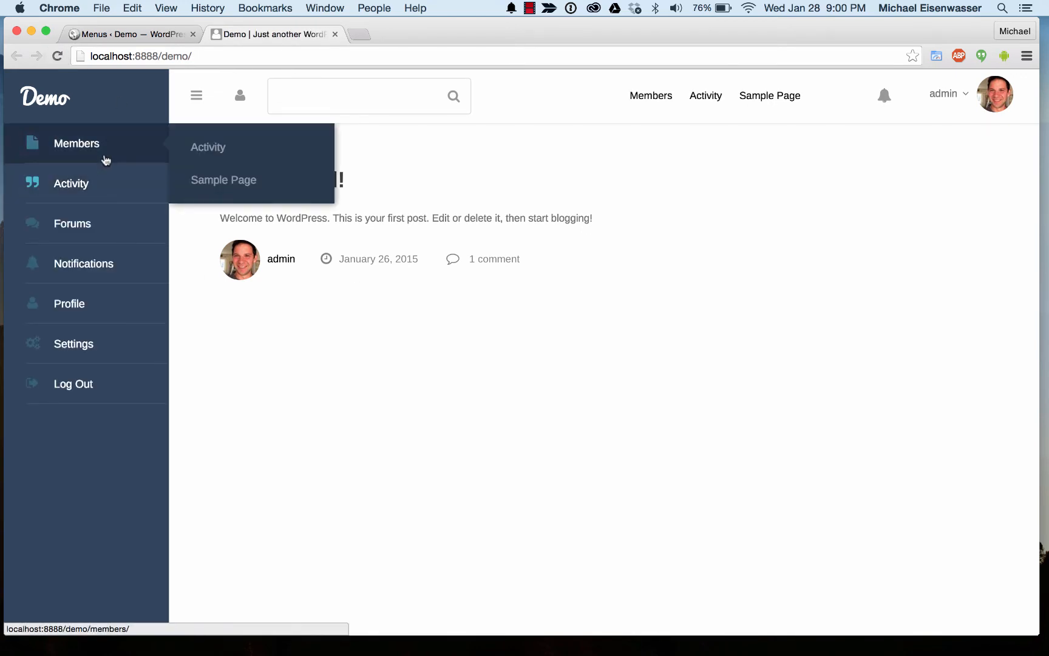
pyautogui.moveTo(77, 142)
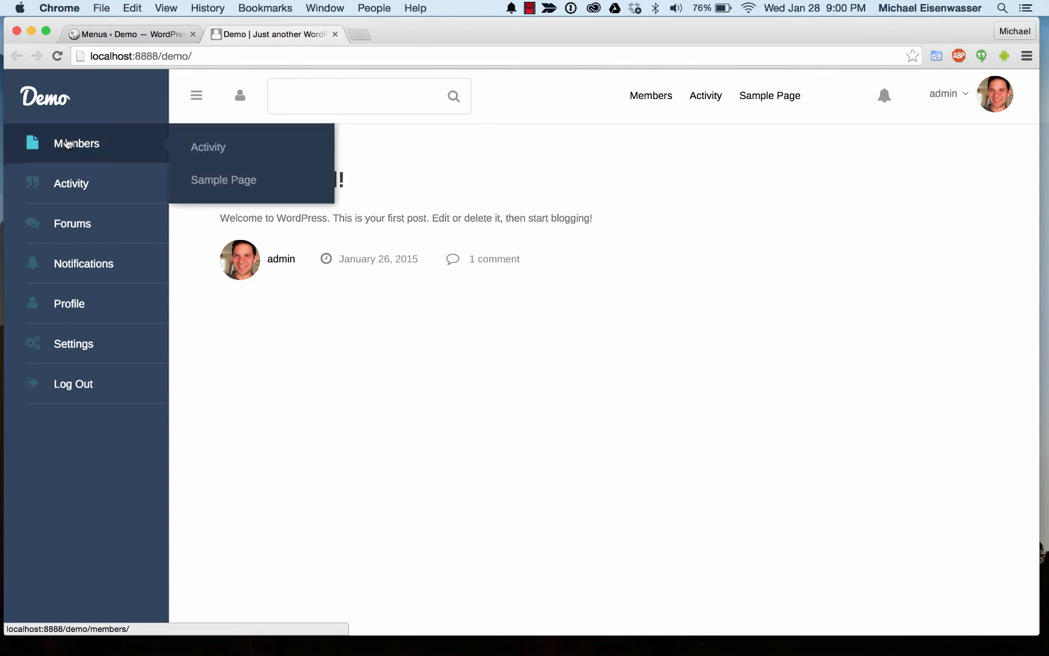
pyautogui.moveTo(208, 147)
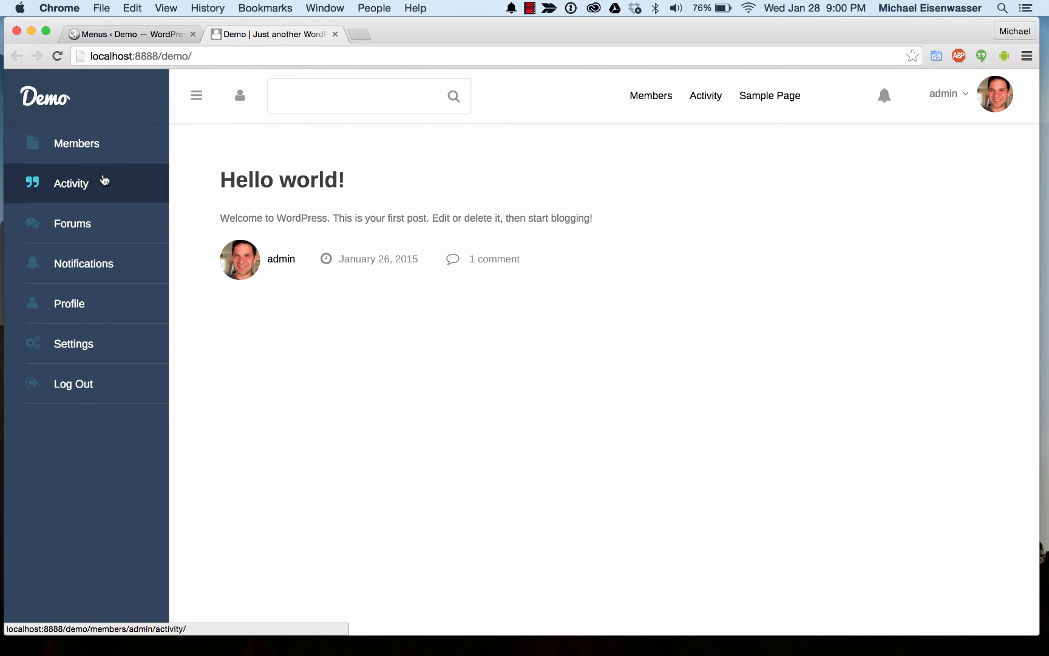
pyautogui.moveTo(92, 303)
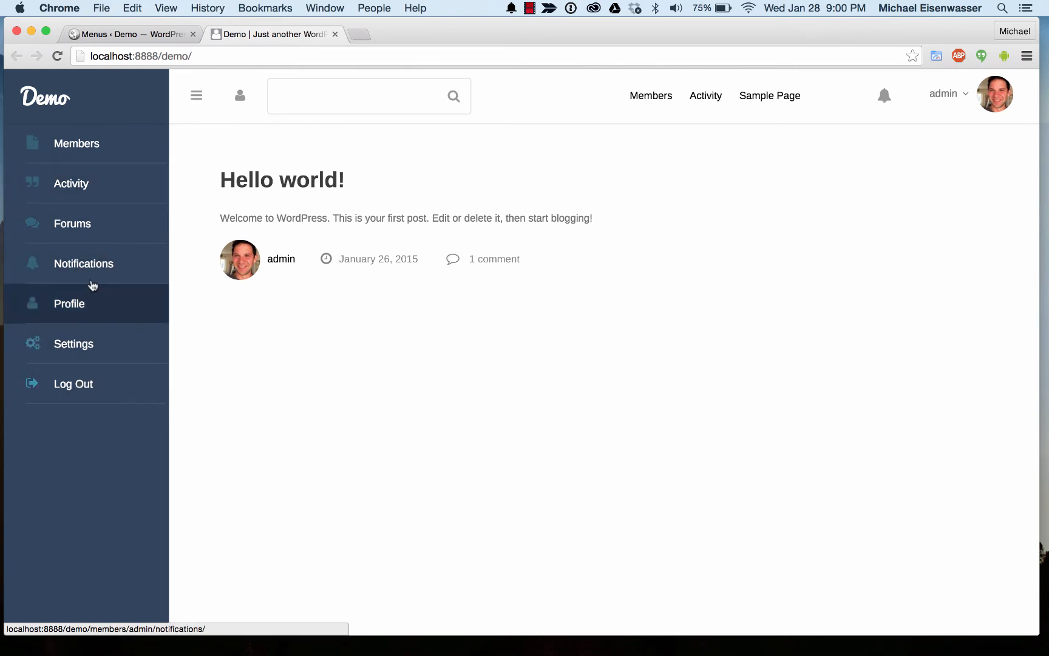
# Step: Collapse the Demo site's BuddyPanel to icons only using the hamburger icon
pyautogui.click(196, 95)
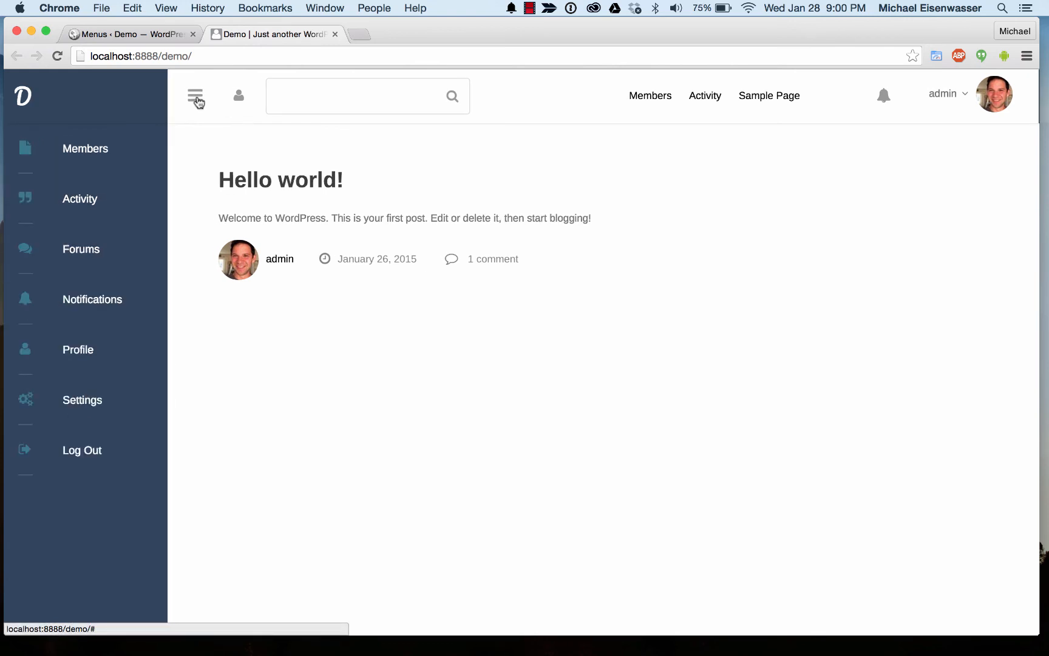
pyautogui.moveTo(26, 349)
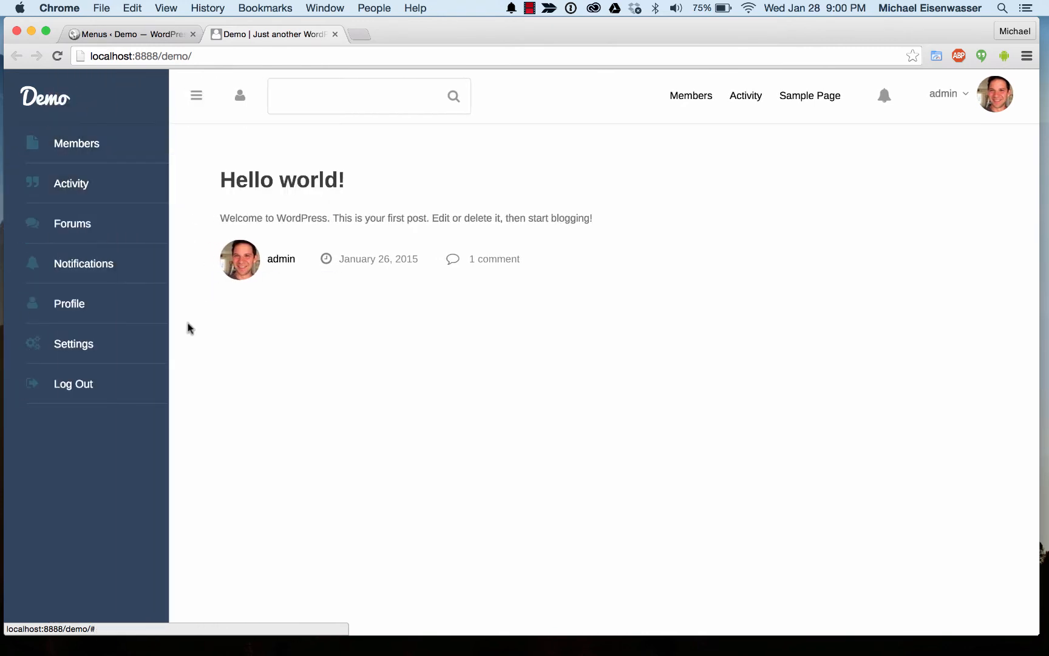
pyautogui.moveTo(71, 182)
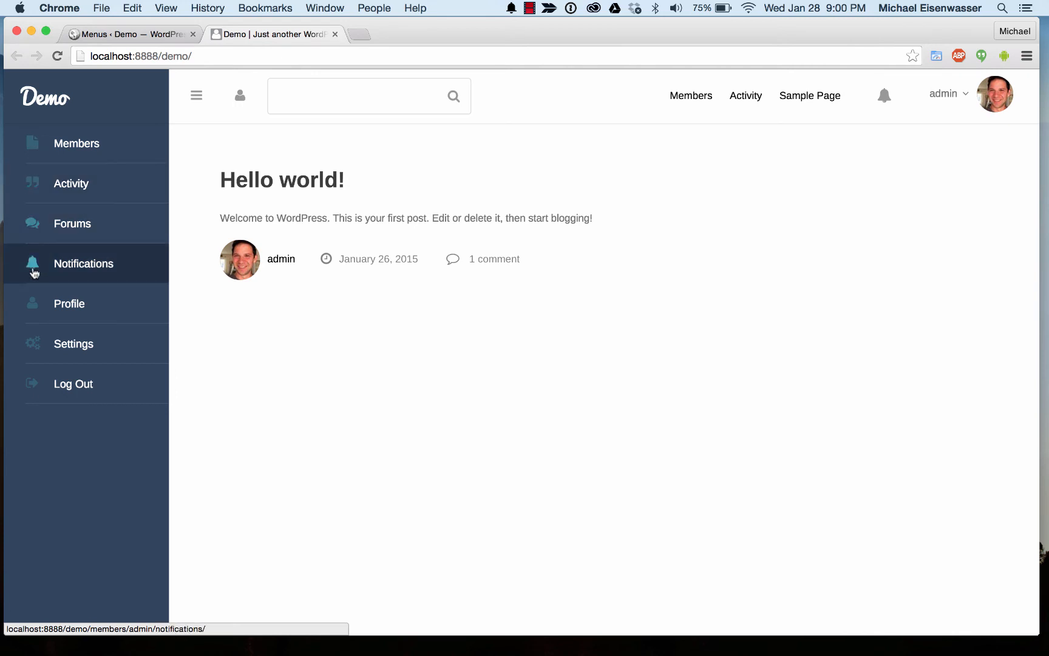
pyautogui.moveTo(71, 183)
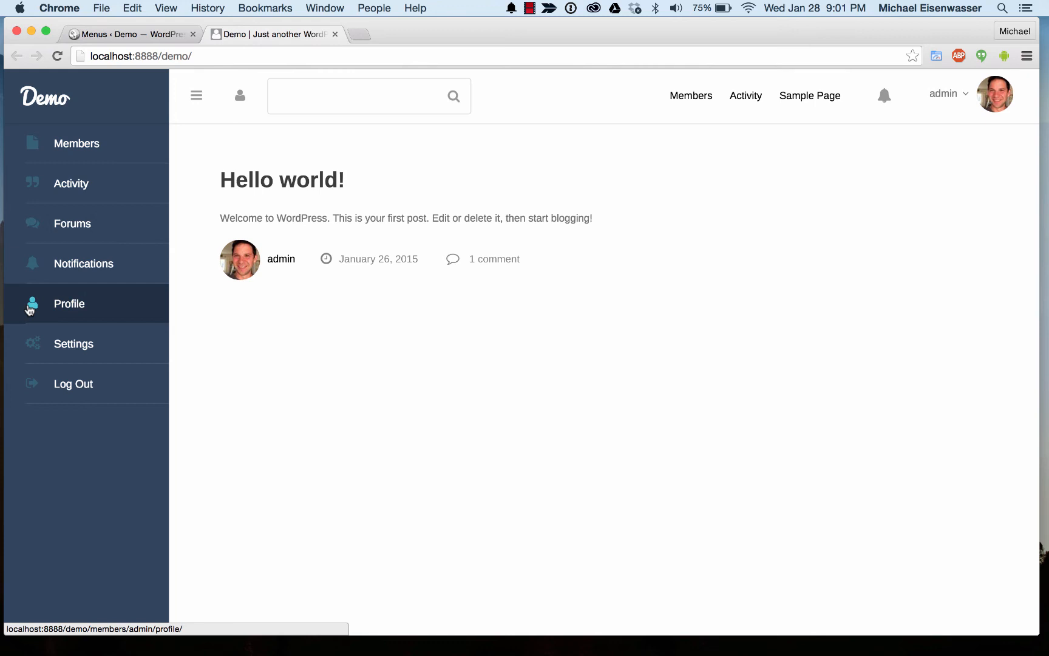
pyautogui.moveTo(216, 130)
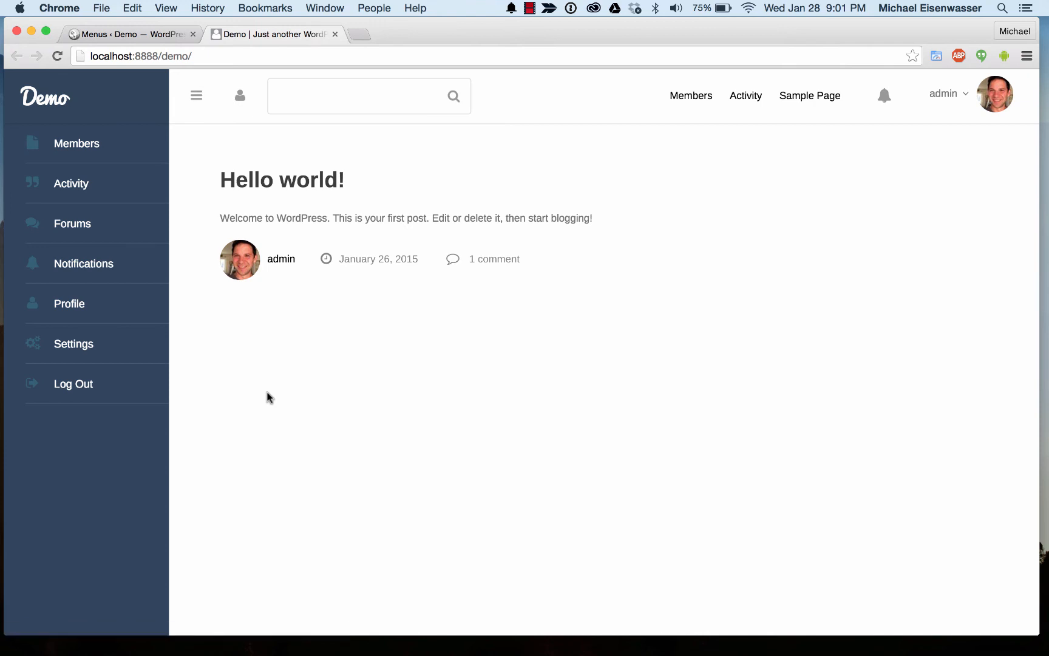
# Step: Open fontawesome.io in a new browser tab
pyautogui.write('fontawesome.io')
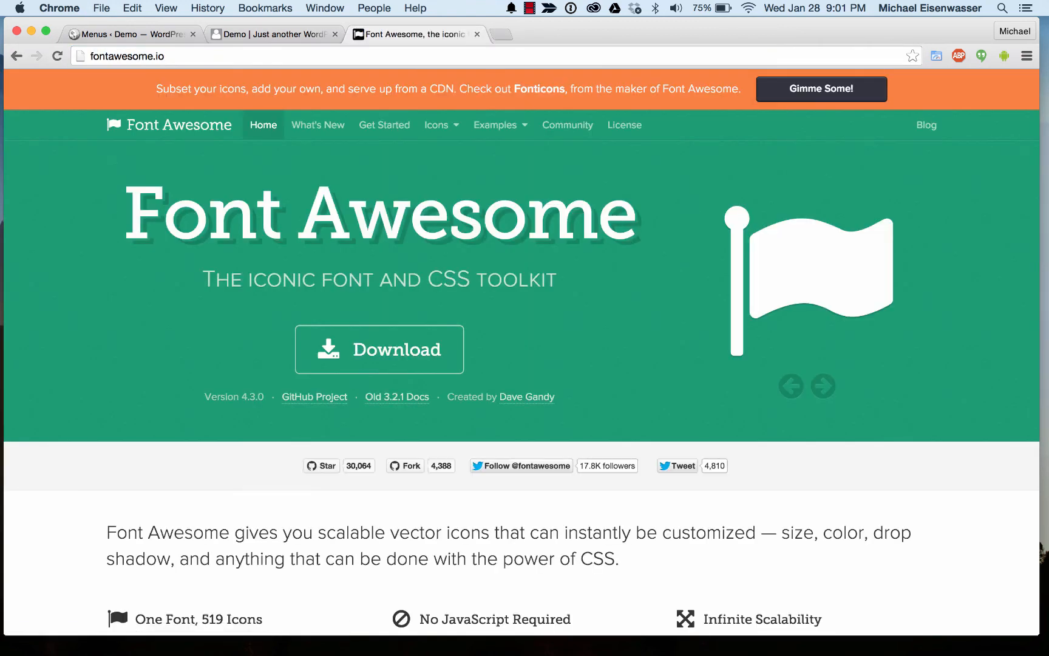
# Step: Find the car icon in Font Awesome's icon list, open its fa-car page, and return to WordPress
pyautogui.click(437, 125)
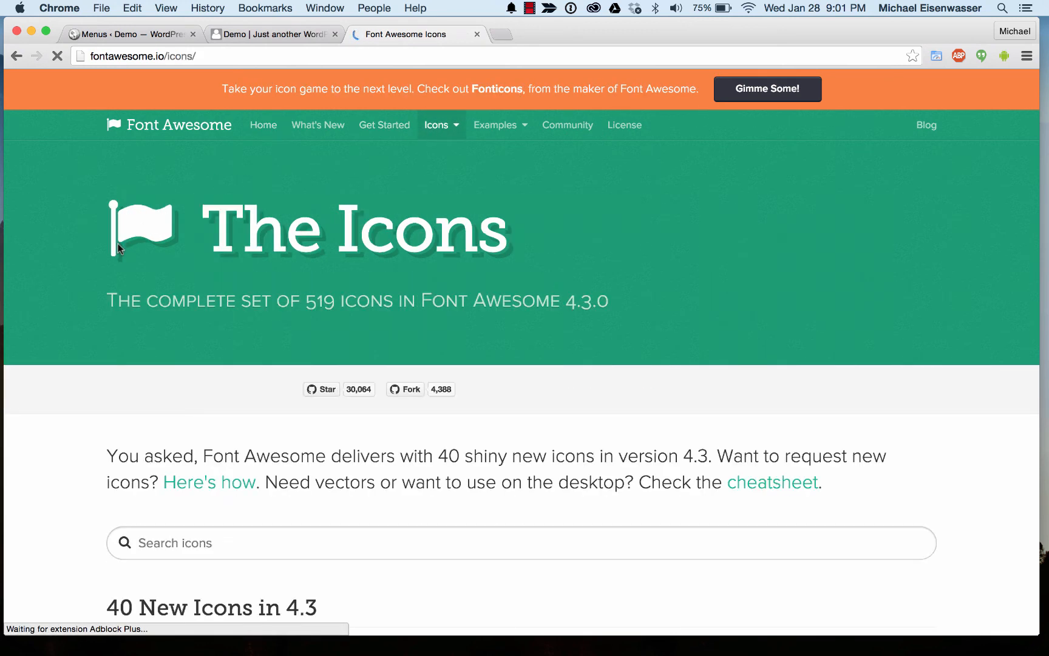
pyautogui.scroll(-3)
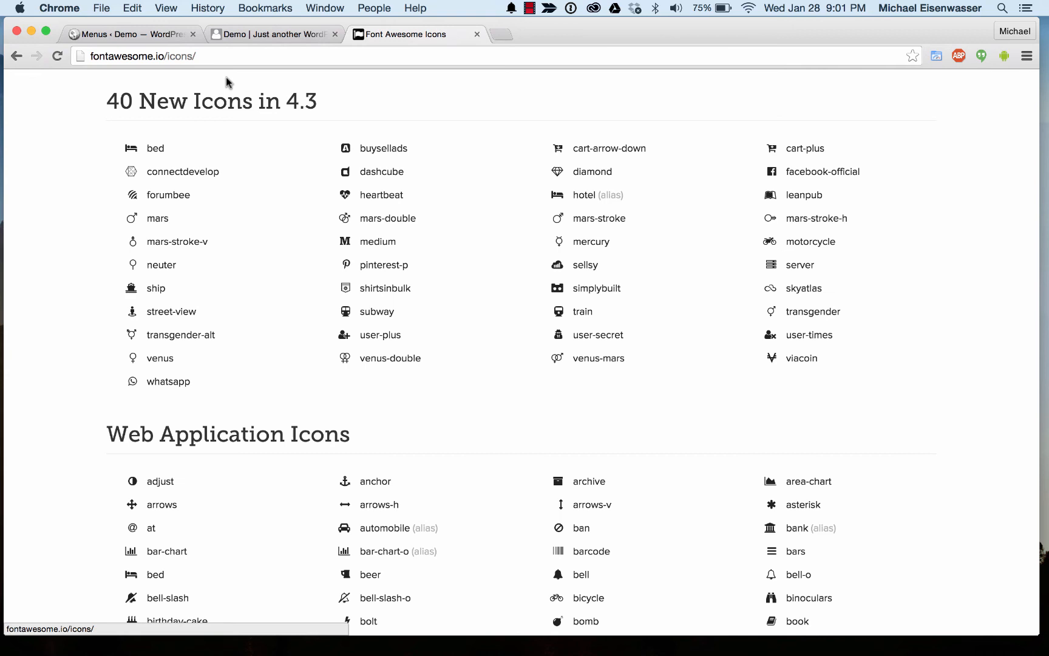
pyautogui.click(130, 34)
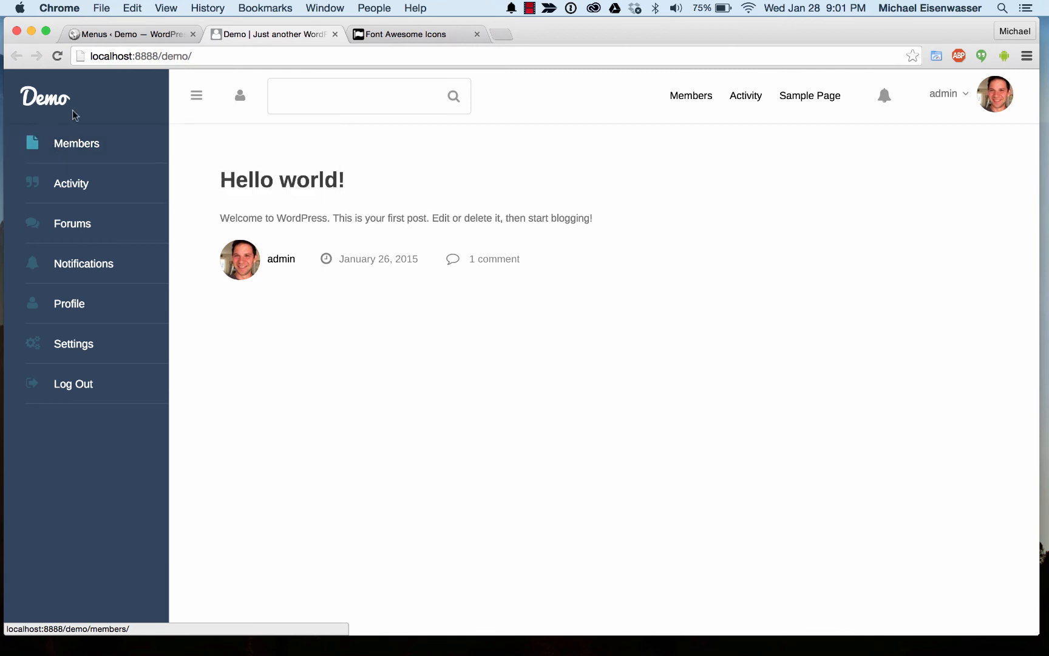
pyautogui.click(401, 34)
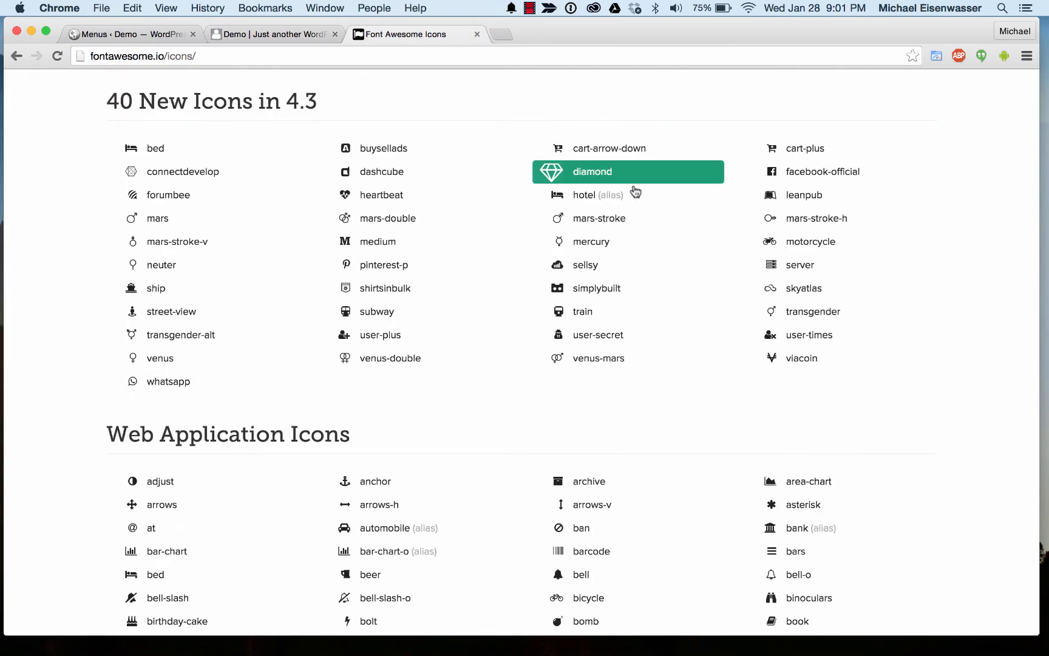
pyautogui.scroll(-3)
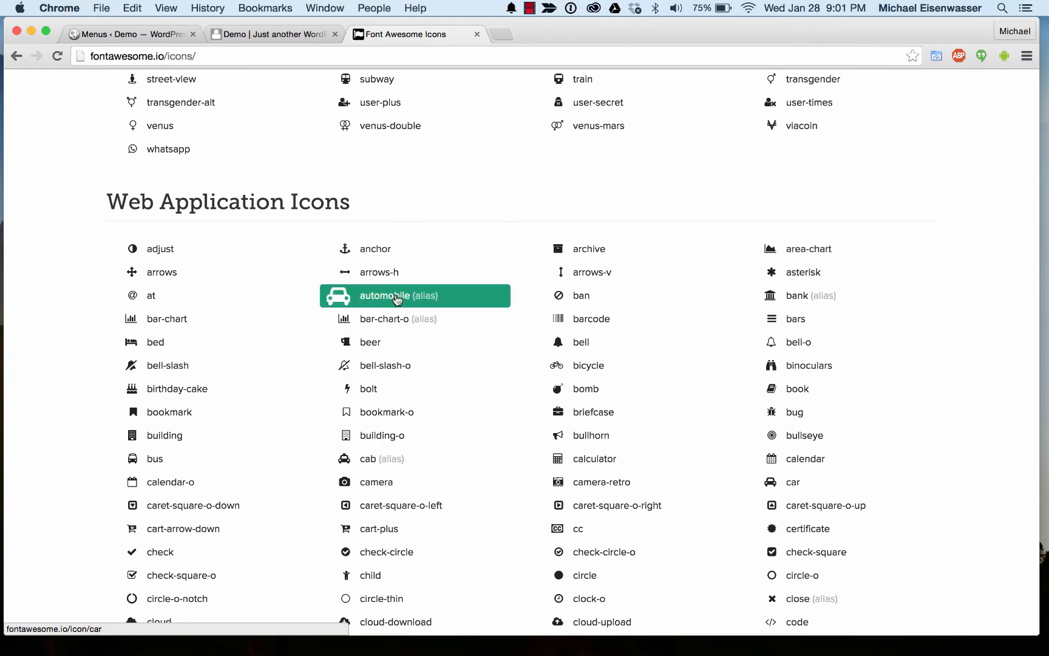
pyautogui.click(399, 296)
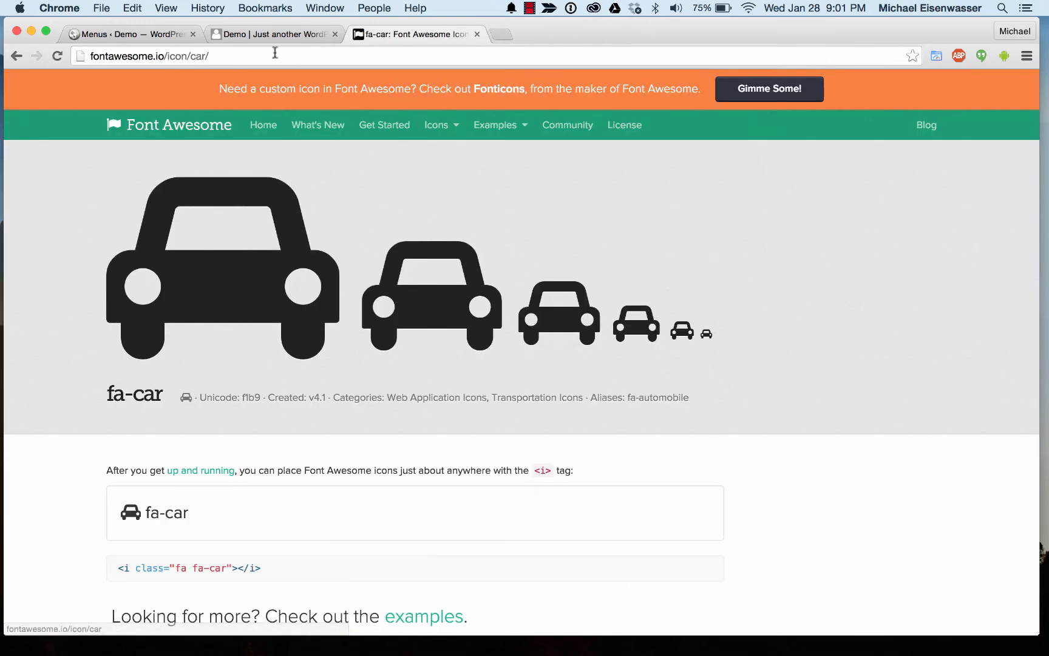
pyautogui.click(126, 34)
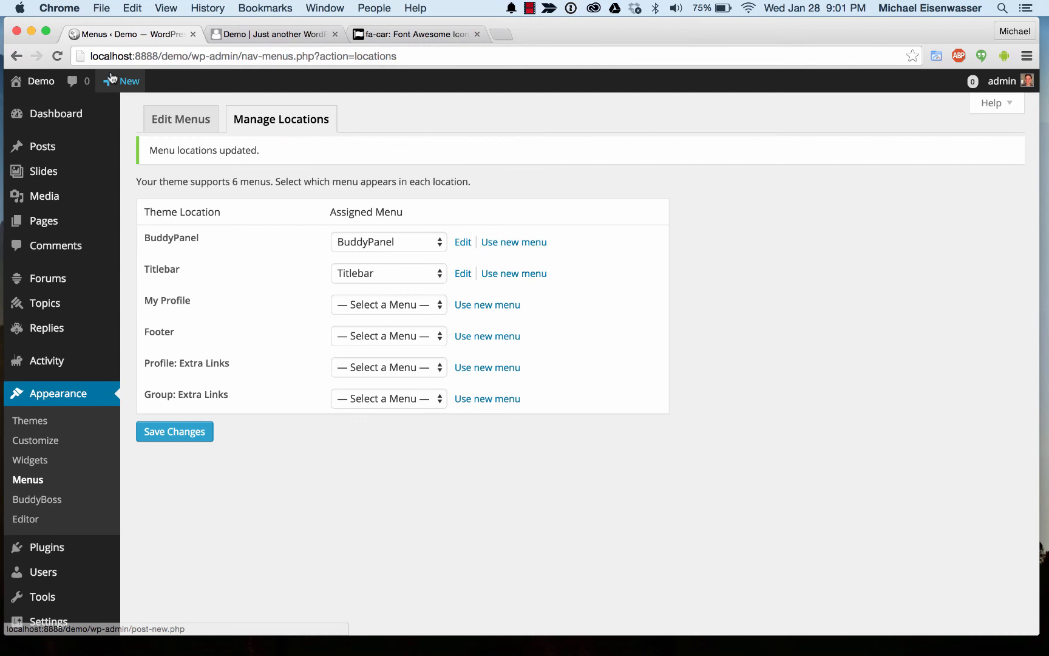
pyautogui.moveTo(181, 119)
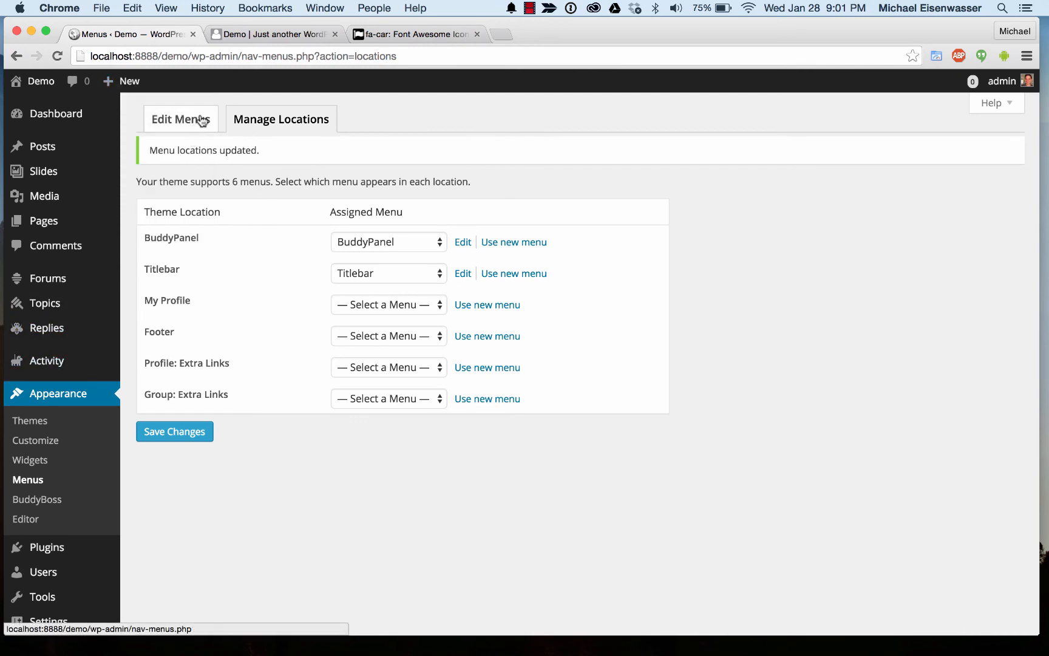
# Step: Expand BuddyPanel's Members item and turn on CSS Classes in Screen Options
pyautogui.click(462, 242)
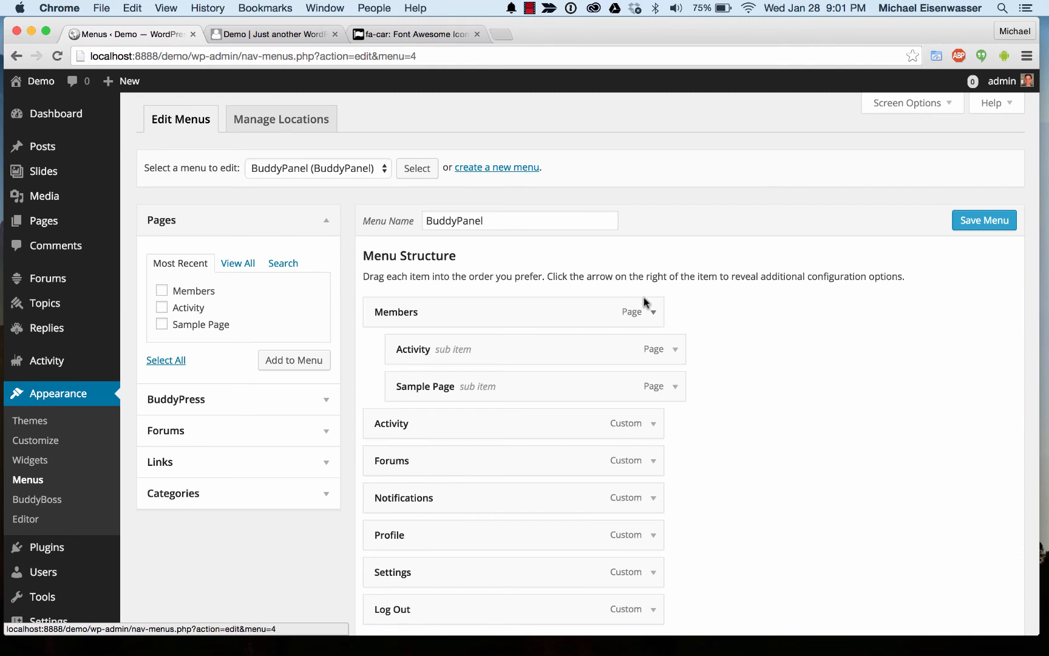
pyautogui.click(655, 312)
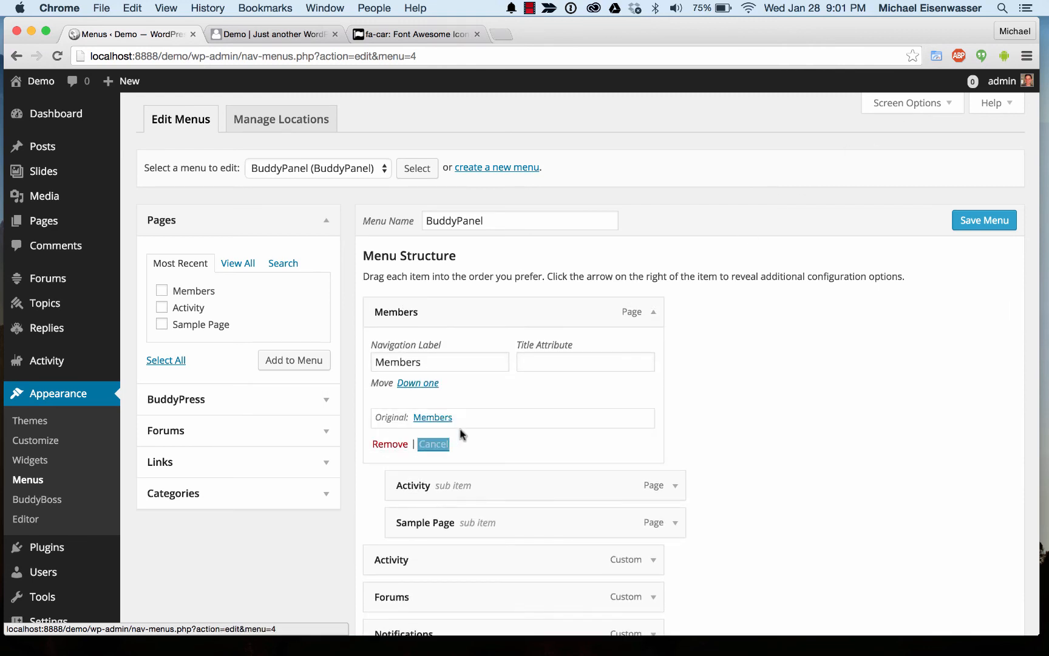
pyautogui.moveTo(906, 103)
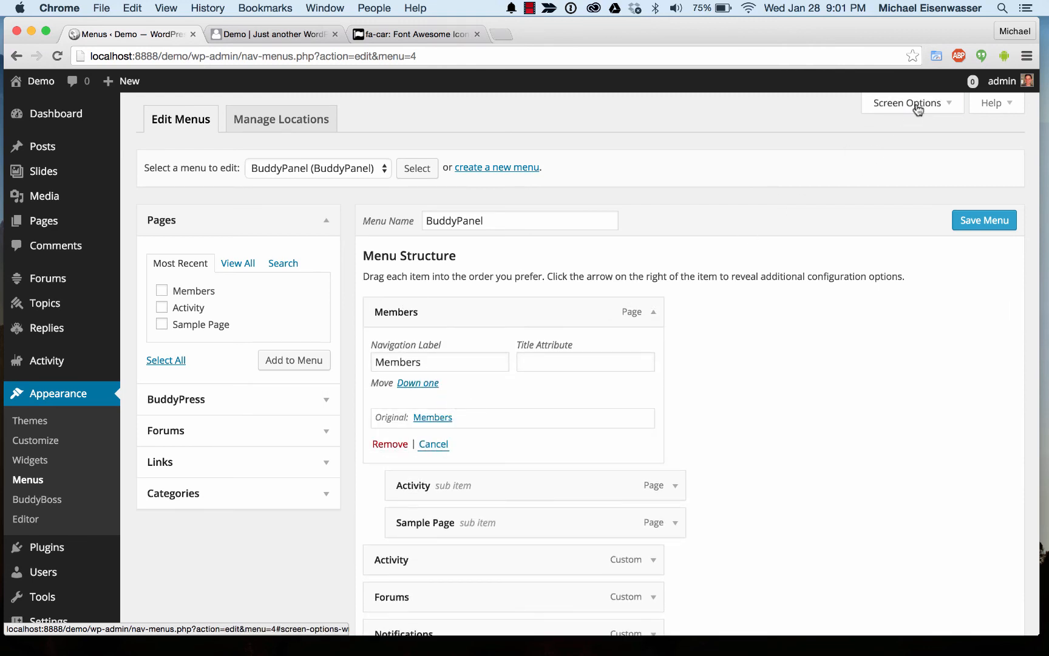
pyautogui.click(907, 102)
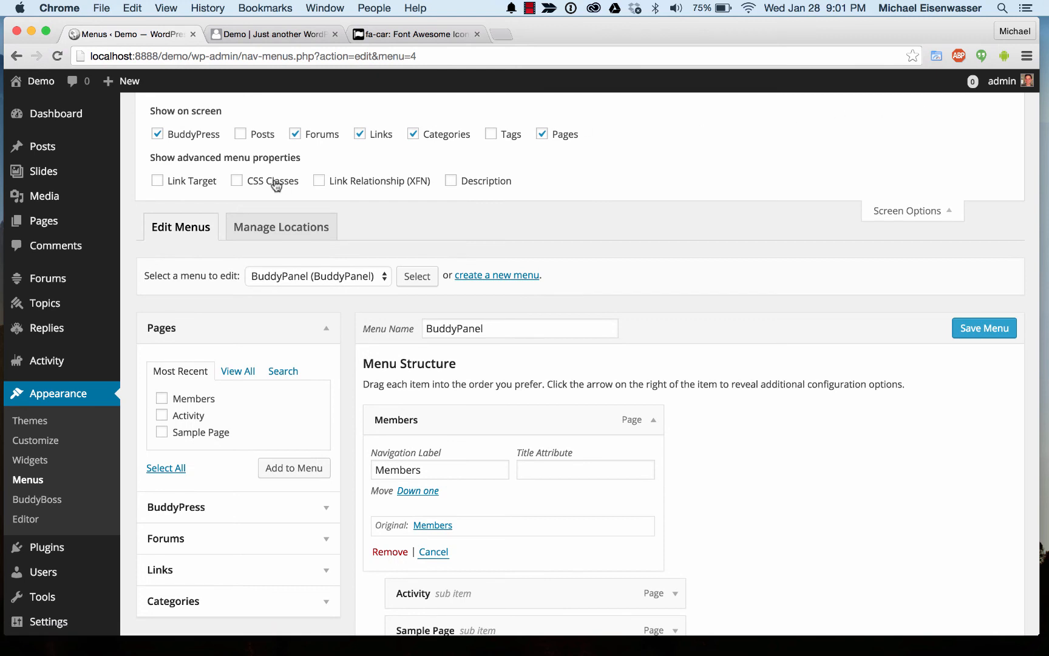
pyautogui.click(237, 180)
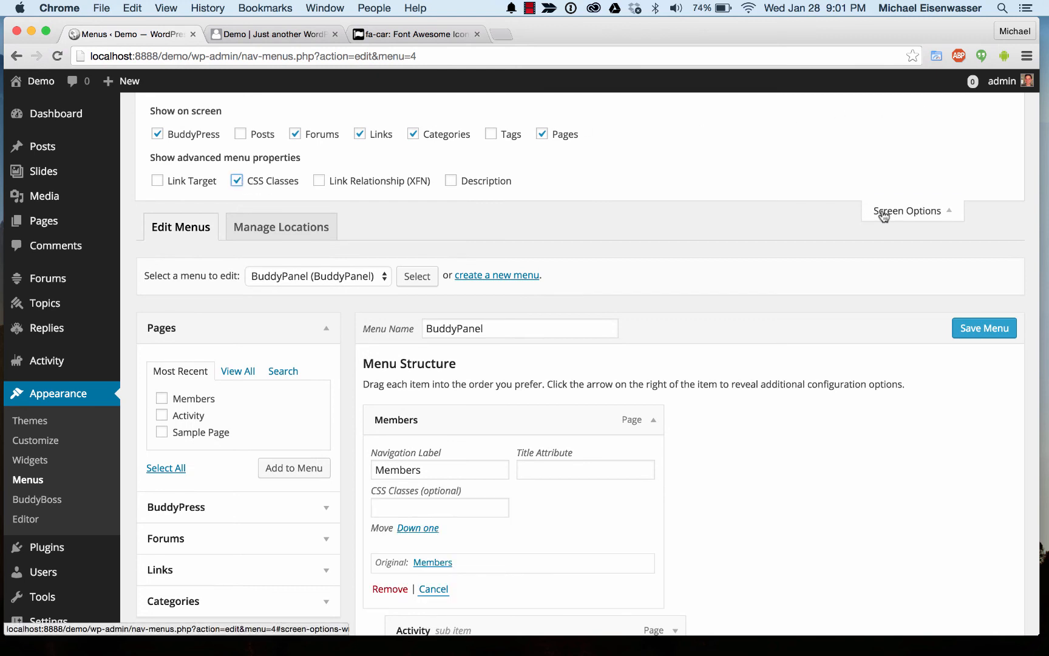
pyautogui.click(906, 210)
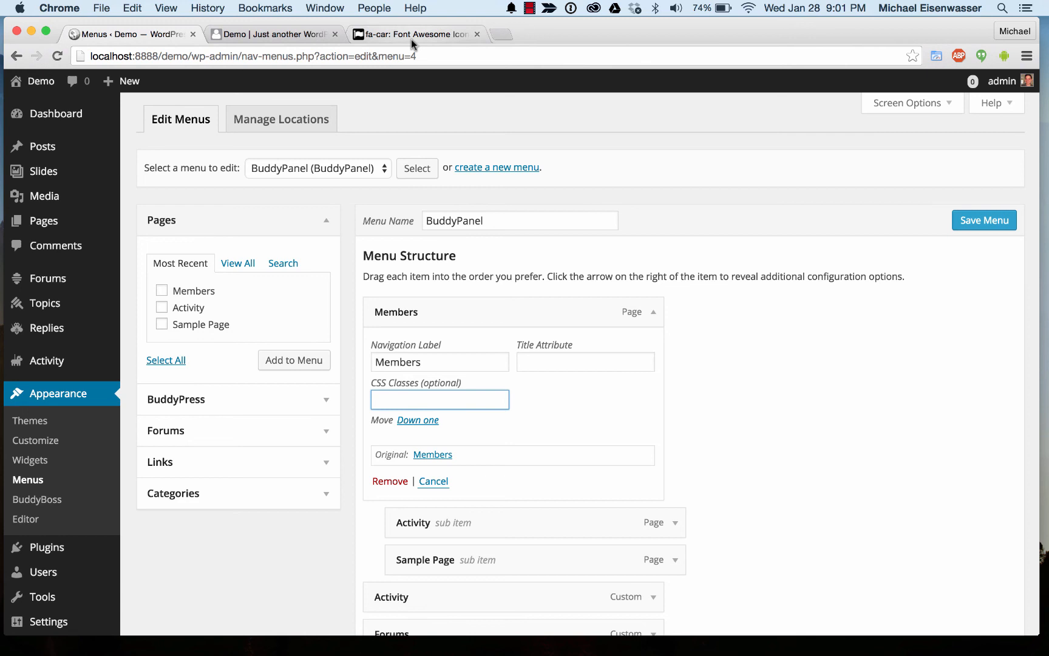
# Step: Copy 'fa fa-car' into the Members item's CSS Classes, save the menu, and view the site
pyautogui.click(414, 34)
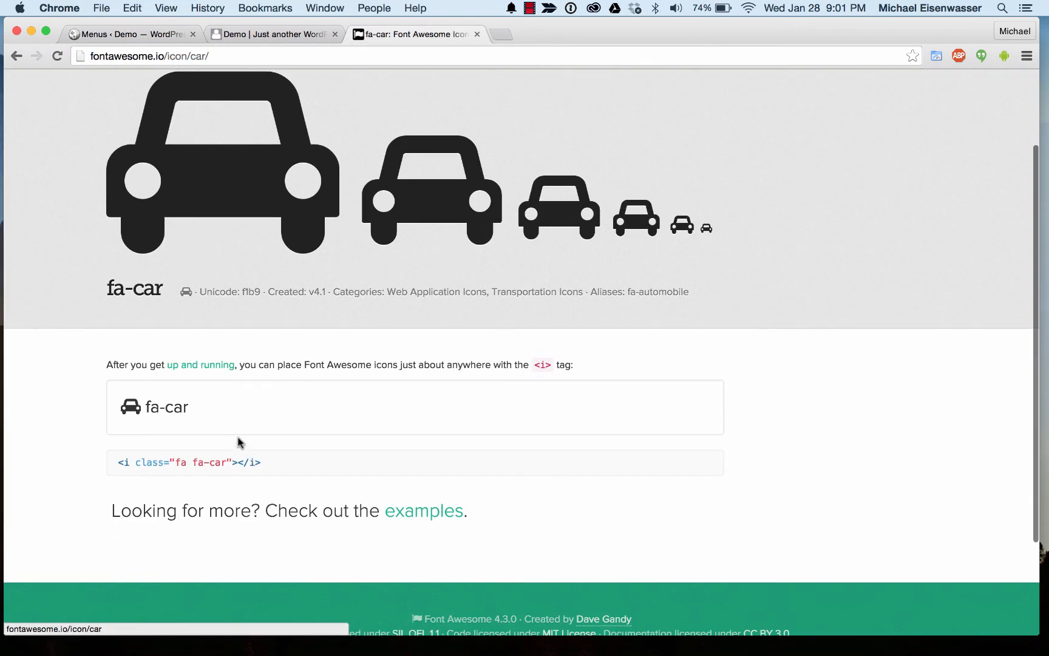
pyautogui.doubleClick(215, 463)
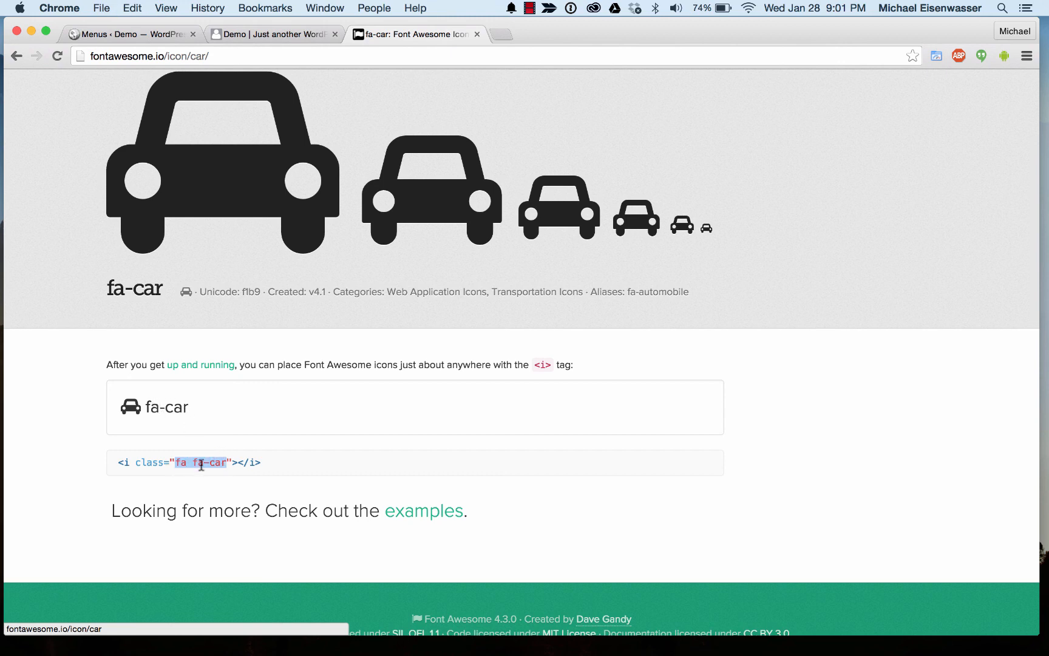
pyautogui.moveTo(157, 91)
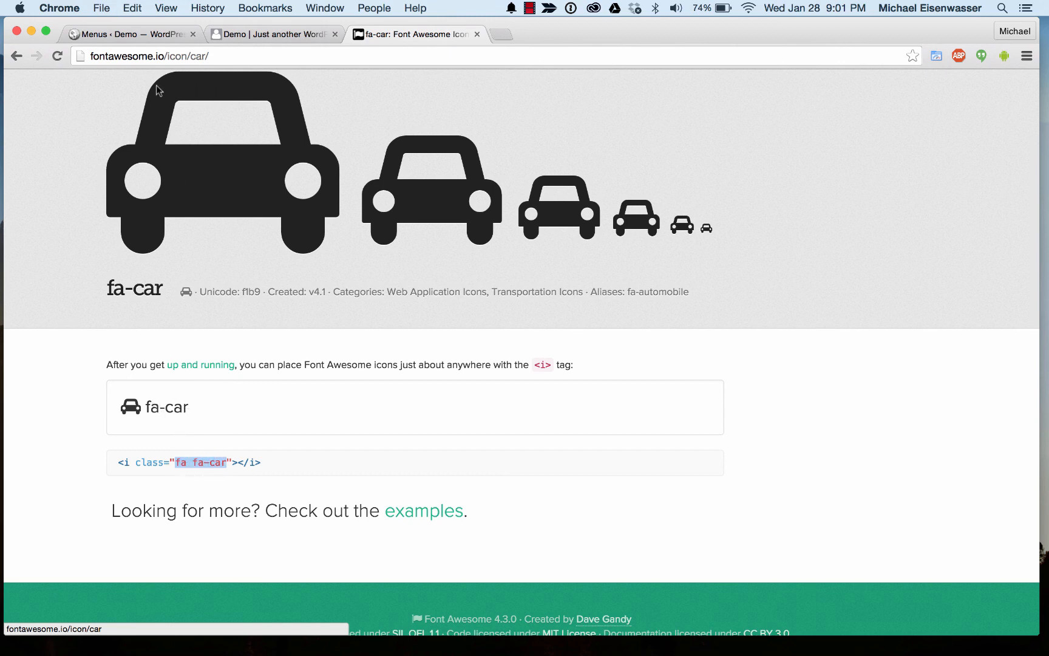
pyautogui.click(131, 34)
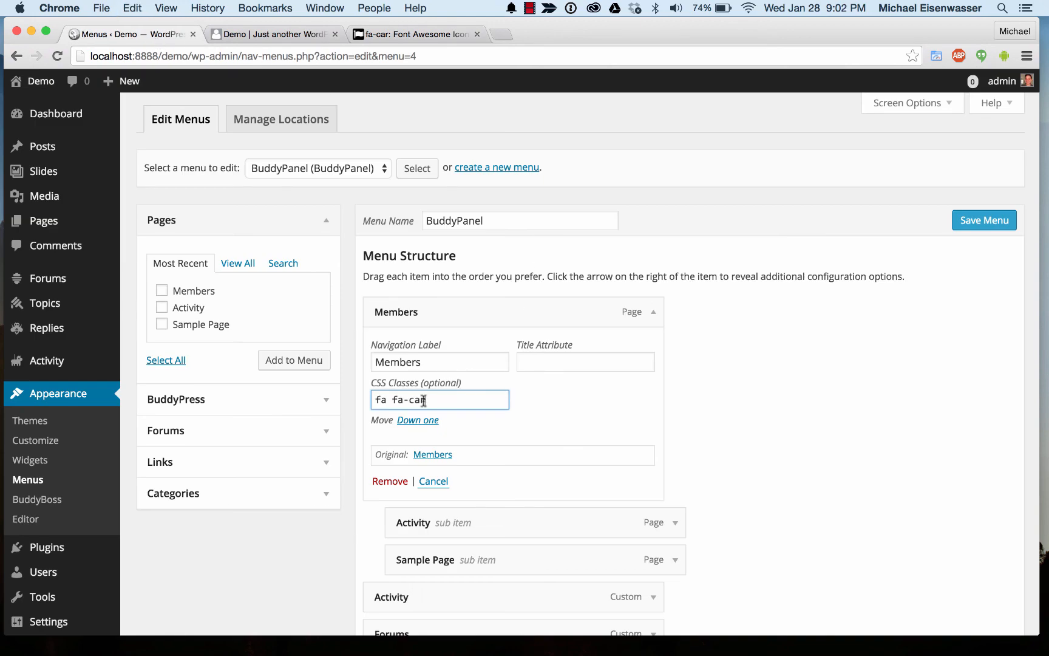
pyautogui.click(982, 220)
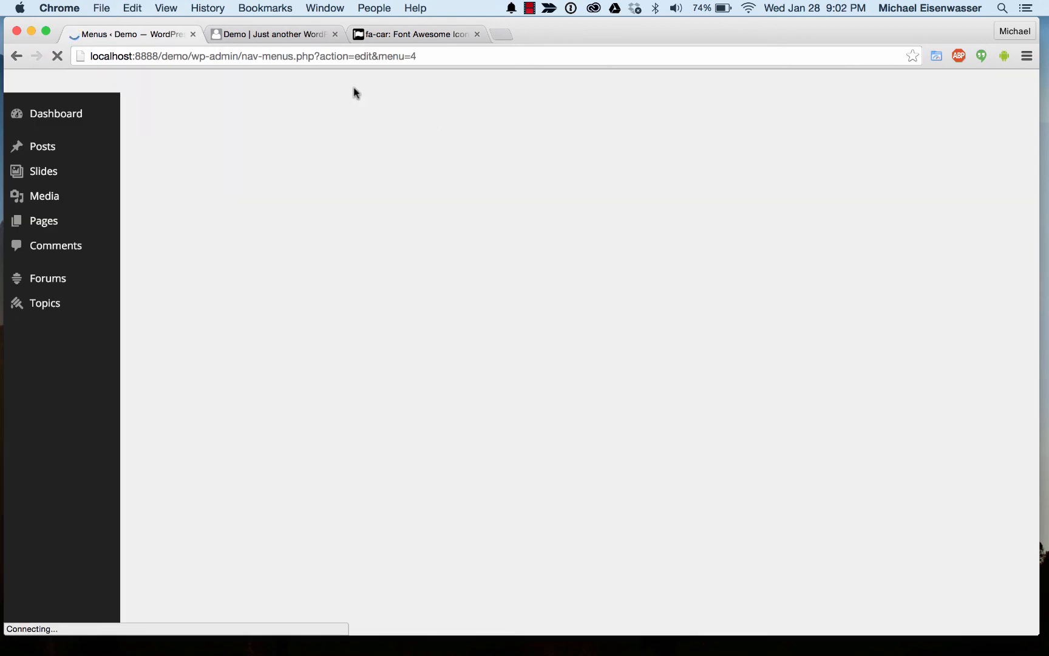
pyautogui.click(271, 34)
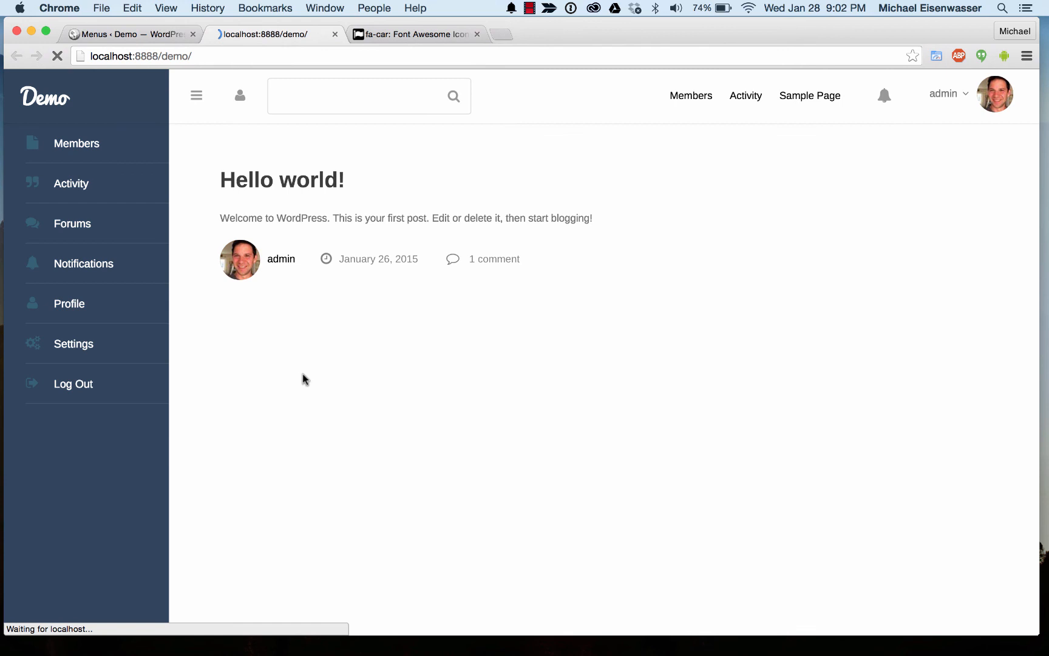
pyautogui.moveTo(72, 383)
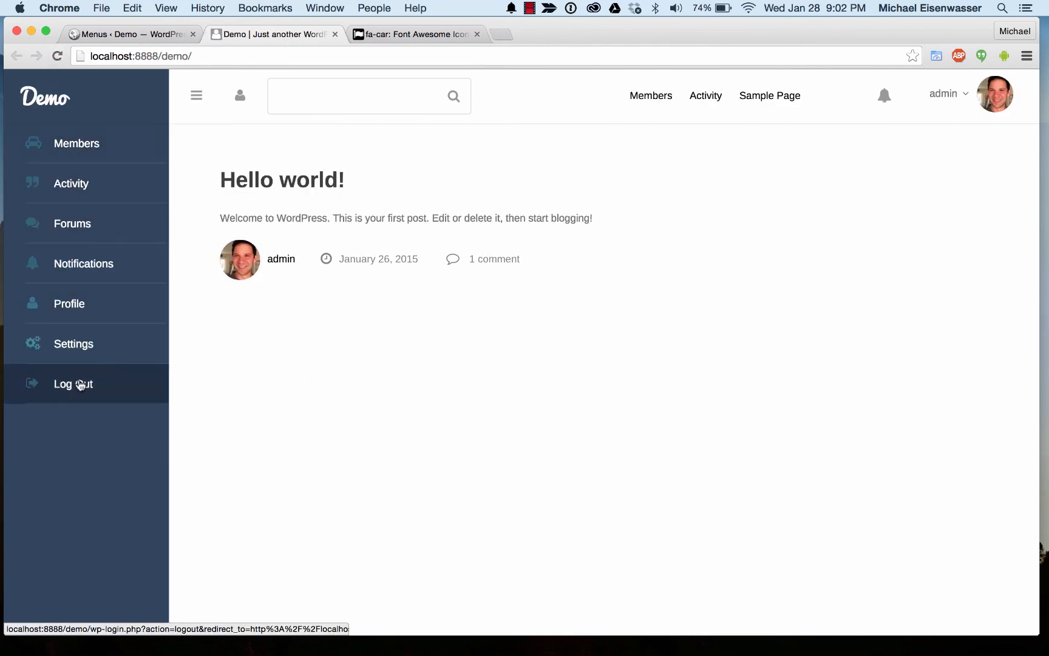
pyautogui.moveTo(427, 399)
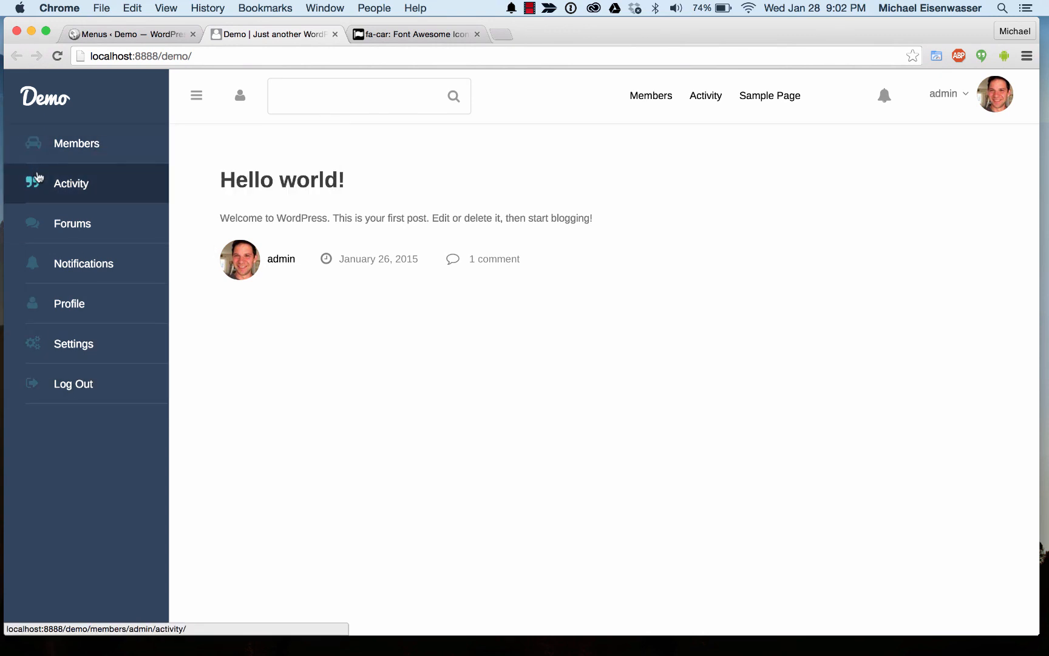
pyautogui.moveTo(688, 250)
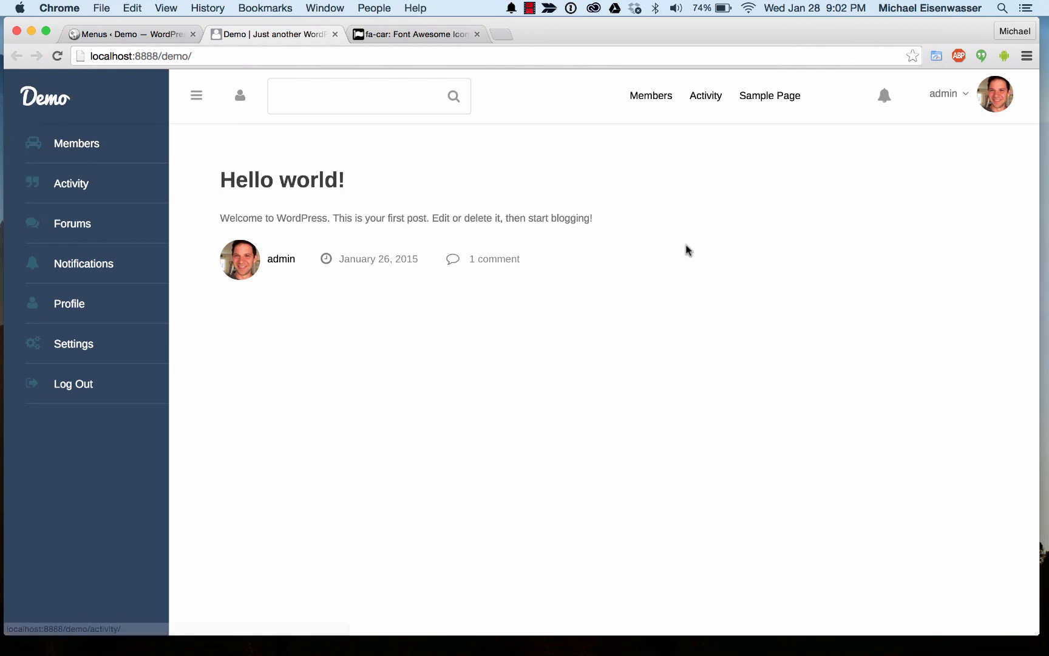
# Step: Reload the Demo site and scroll to confirm the Members BuddyPanel link shows the car icon
pyautogui.click(946, 94)
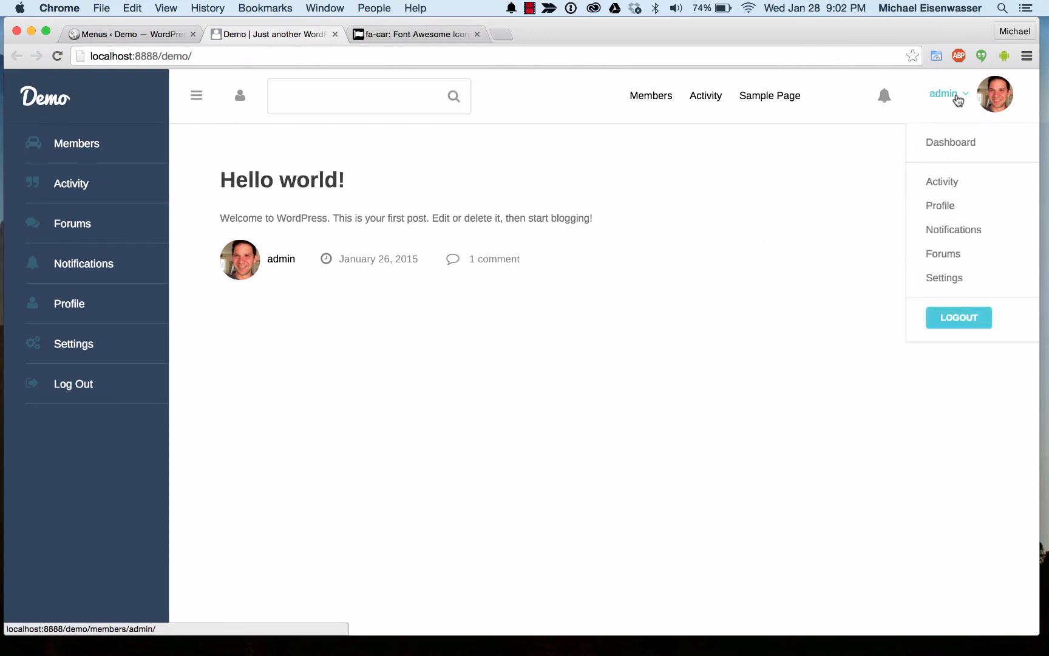
pyautogui.scroll(-3)
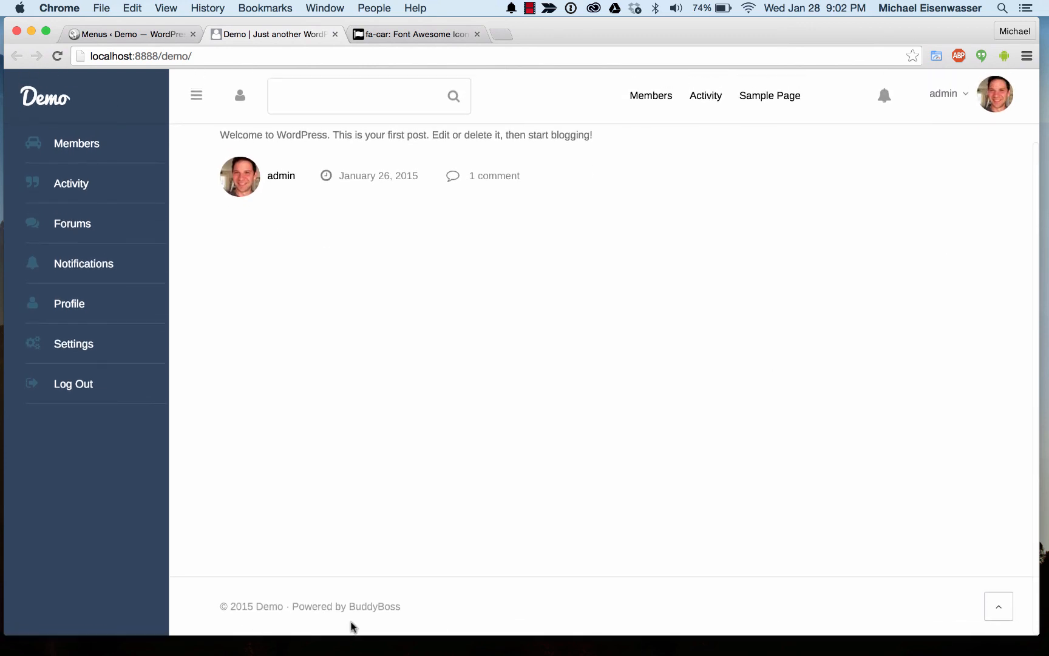
pyautogui.moveTo(650, 589)
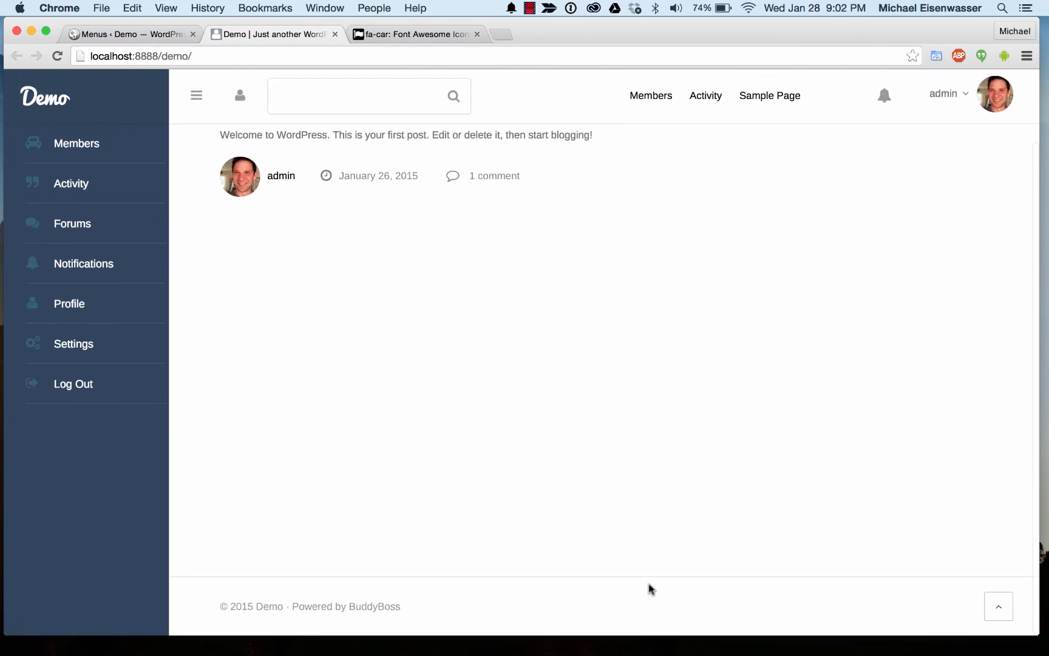